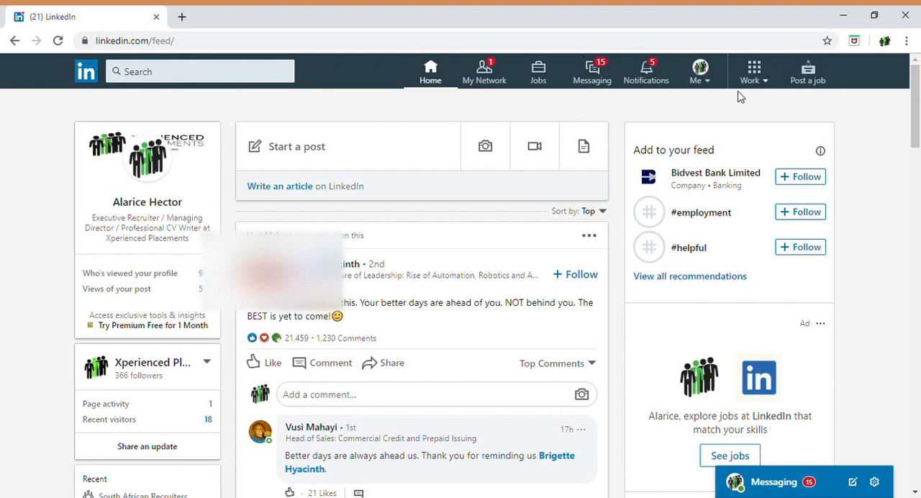
pyautogui.moveTo(541, 86)
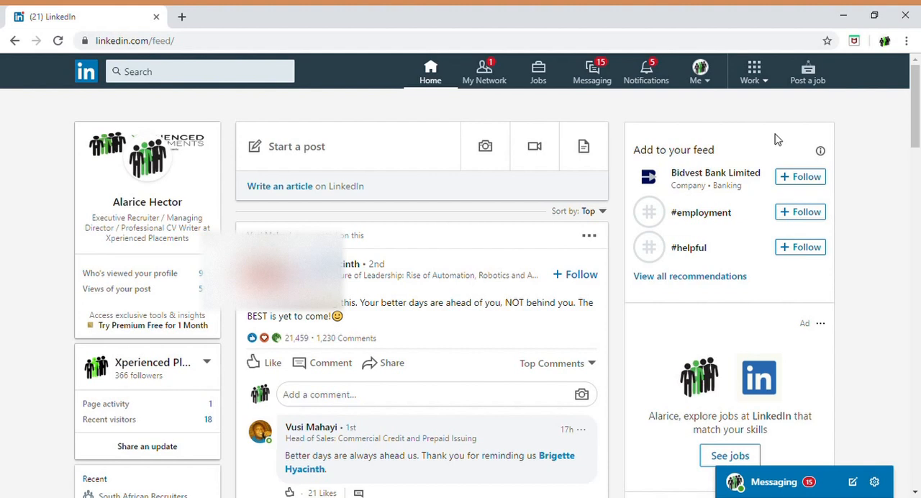
pyautogui.moveTo(809, 78)
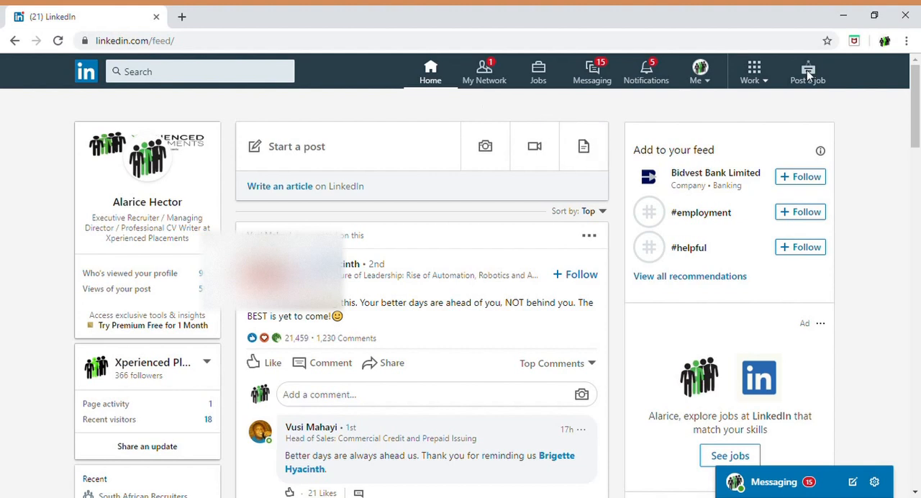
pyautogui.moveTo(809, 77)
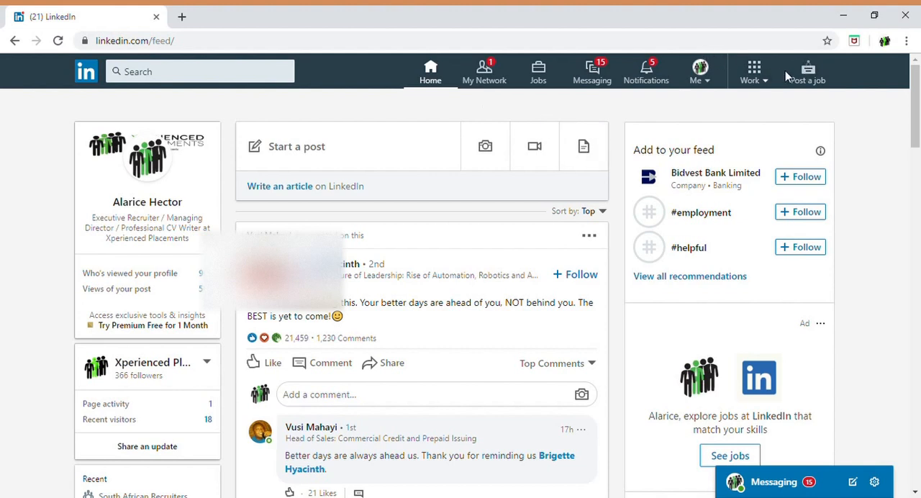
pyautogui.moveTo(414, 46)
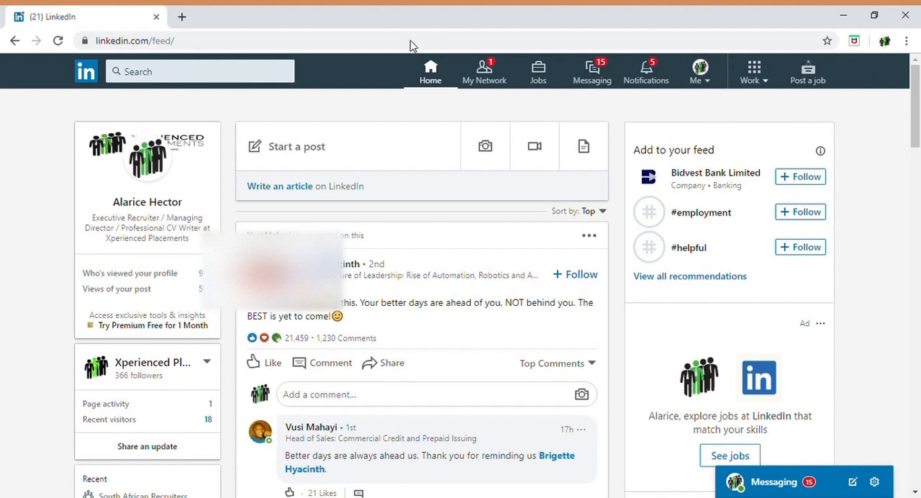
pyautogui.moveTo(541, 94)
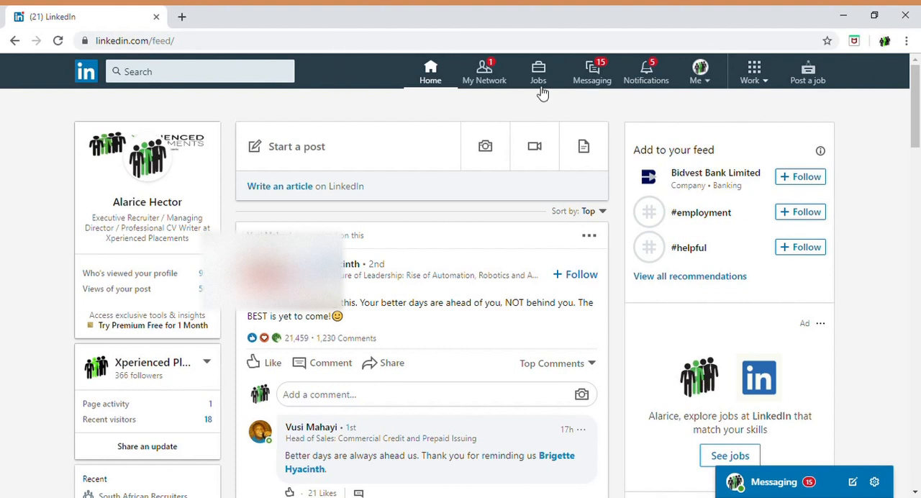
pyautogui.moveTo(647, 72)
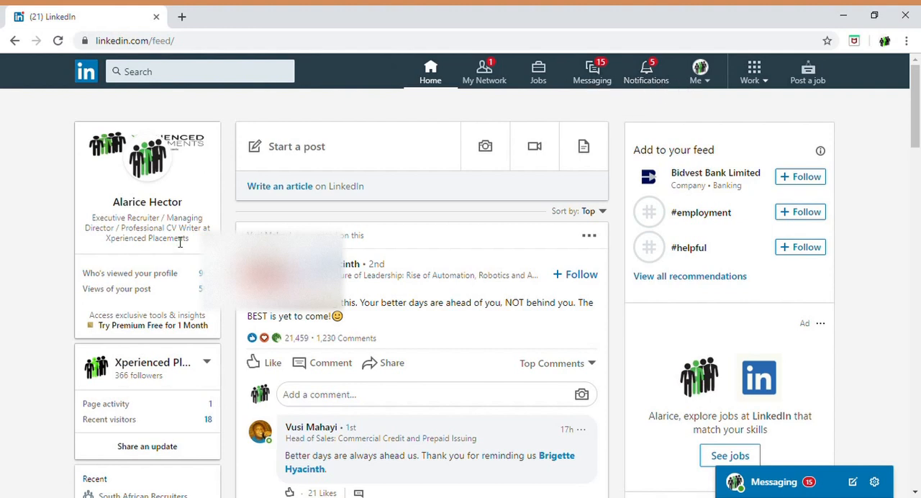
pyautogui.moveTo(208, 137)
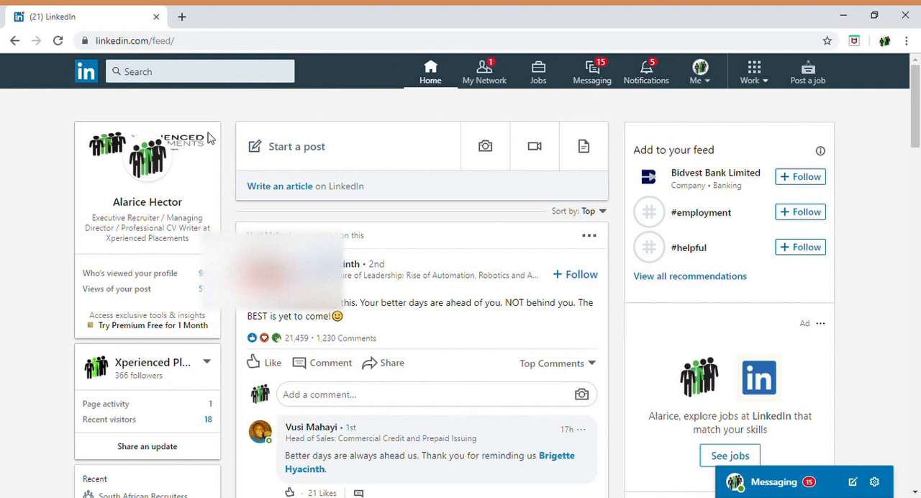
pyautogui.moveTo(454, 85)
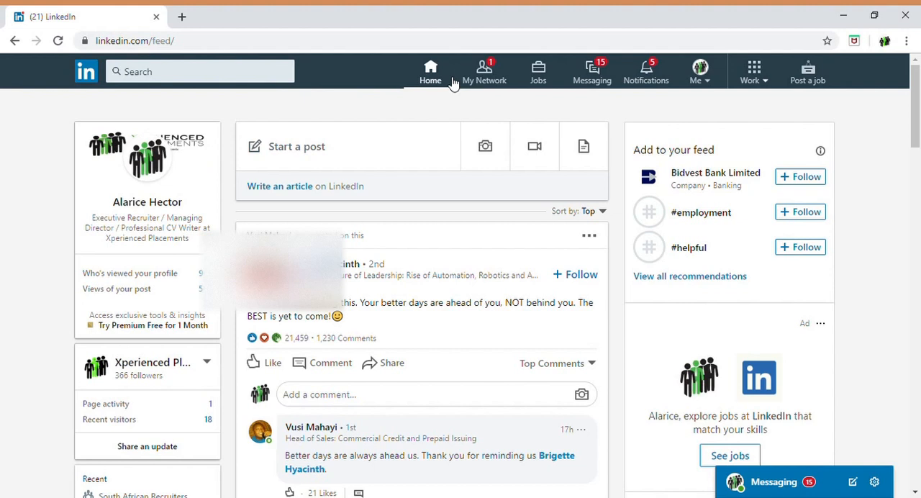
pyautogui.moveTo(355, 39)
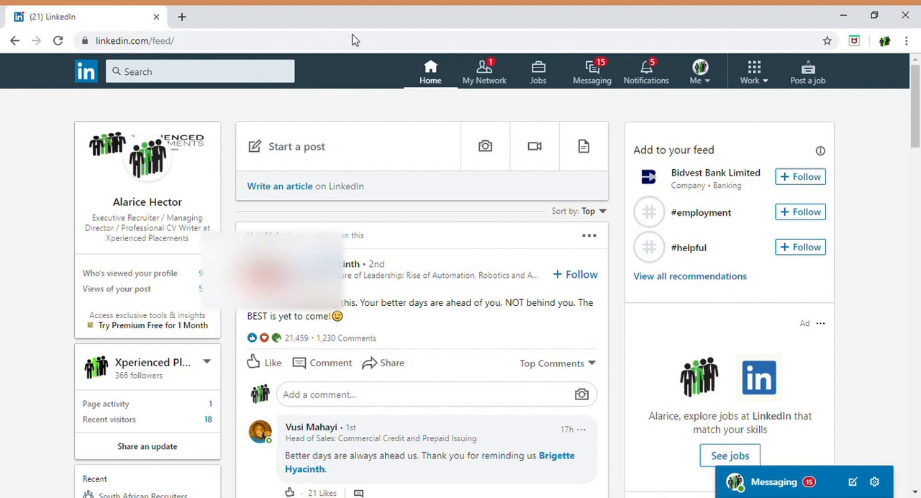
pyautogui.moveTo(855, 121)
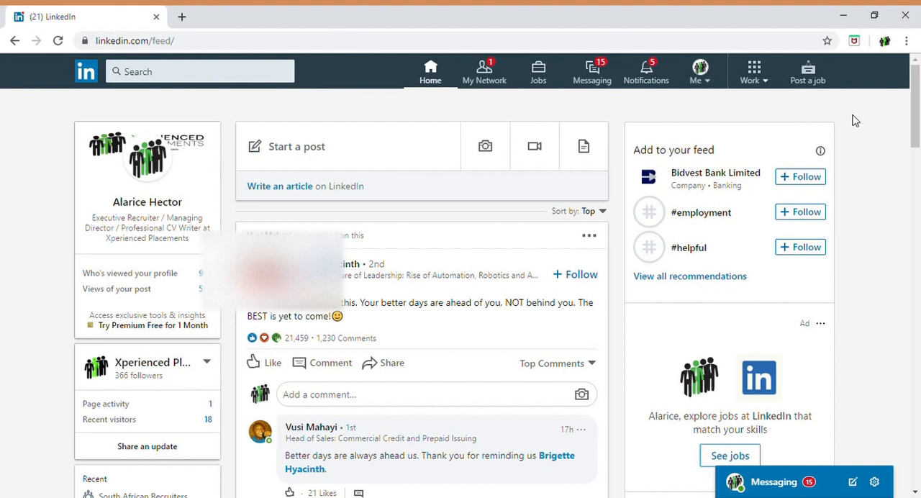
pyautogui.moveTo(539, 72)
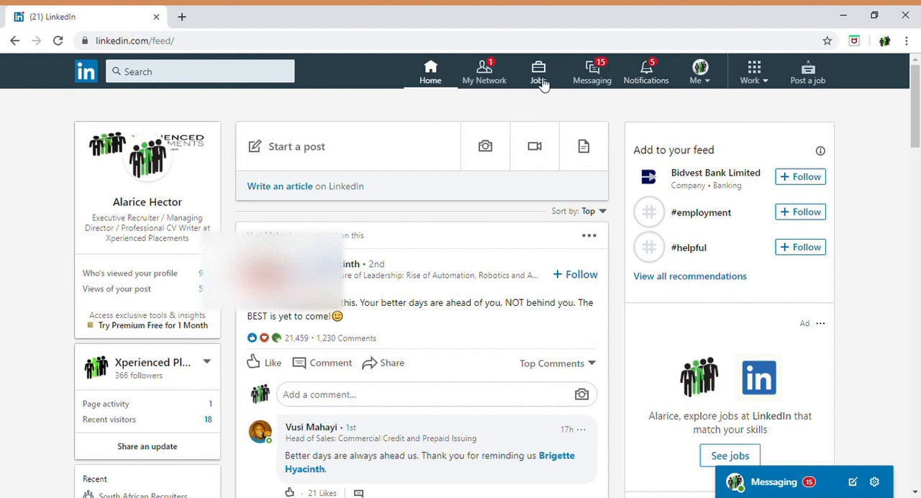
pyautogui.moveTo(541, 81)
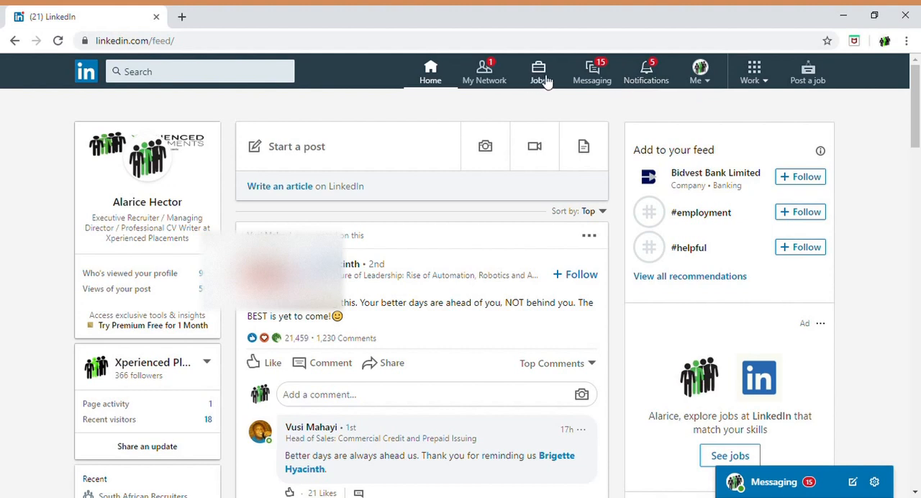
# - Go to the Jobs page and look through the suggested searches and recommended jobs
pyautogui.click(539, 72)
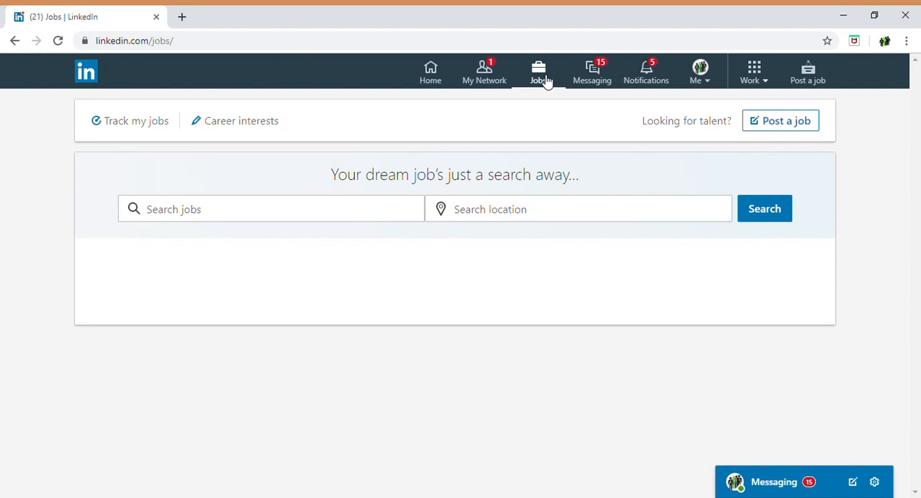
pyautogui.click(539, 72)
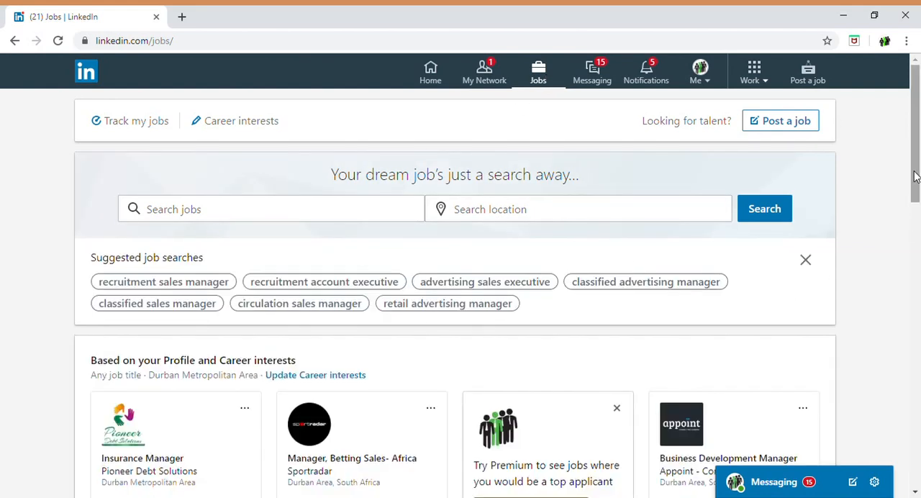
pyautogui.scroll(-3)
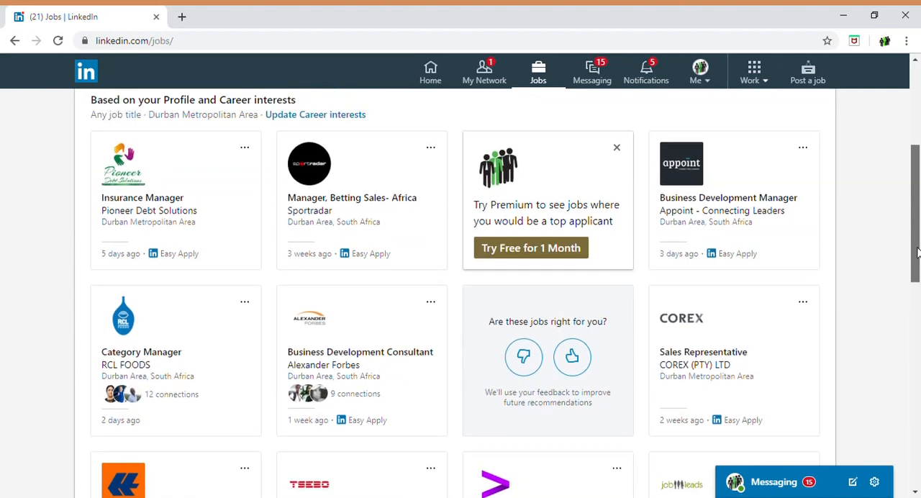
pyautogui.scroll(3)
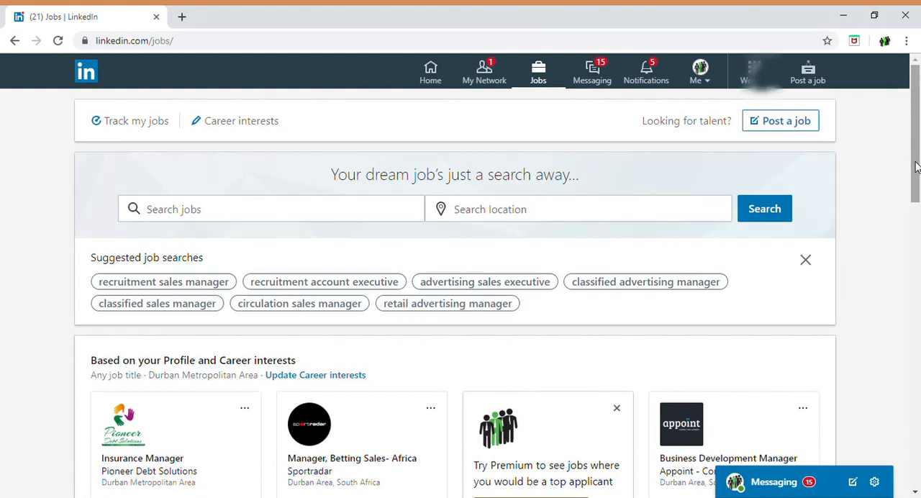
pyautogui.scroll(-3)
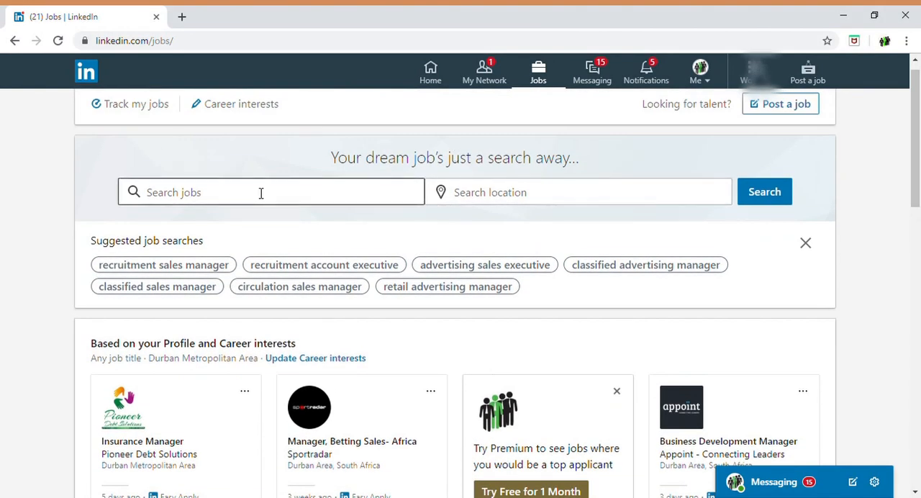
# - Search jobs for 'accountant' located in Cape Town, Western Cape, South Africa
pyautogui.click(259, 193)
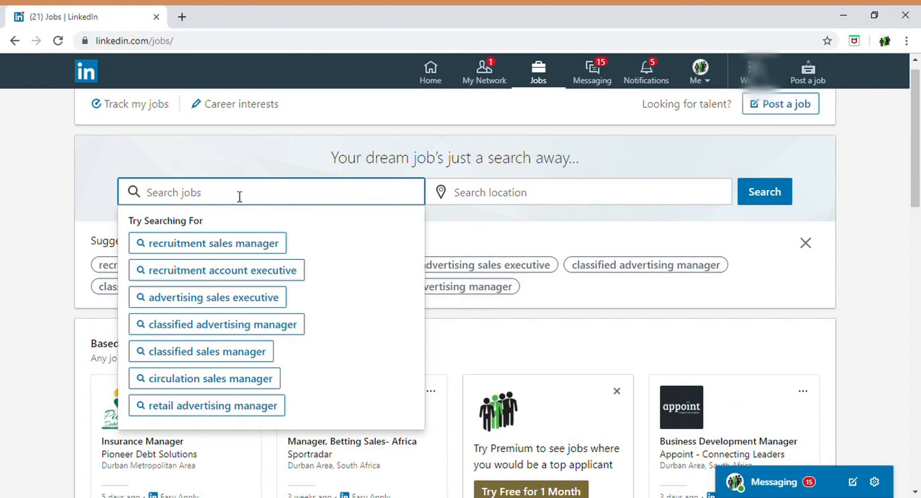
pyautogui.write('accountant')
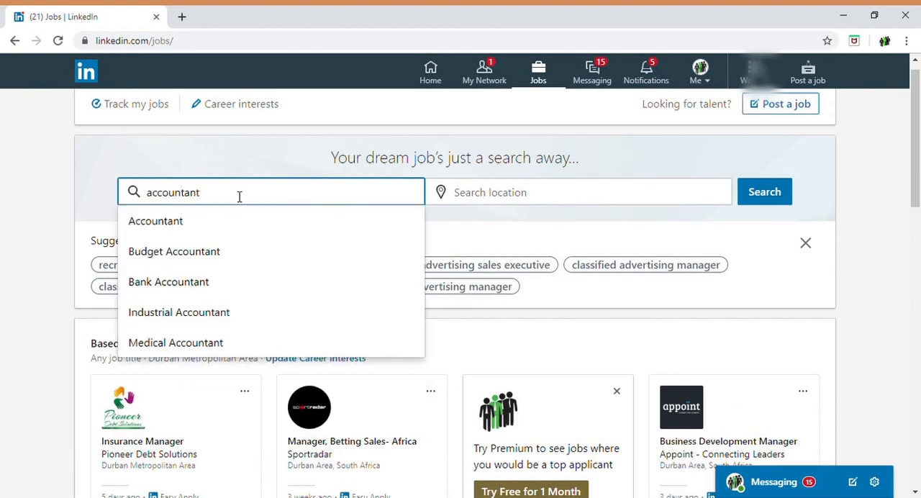
pyautogui.click(579, 192)
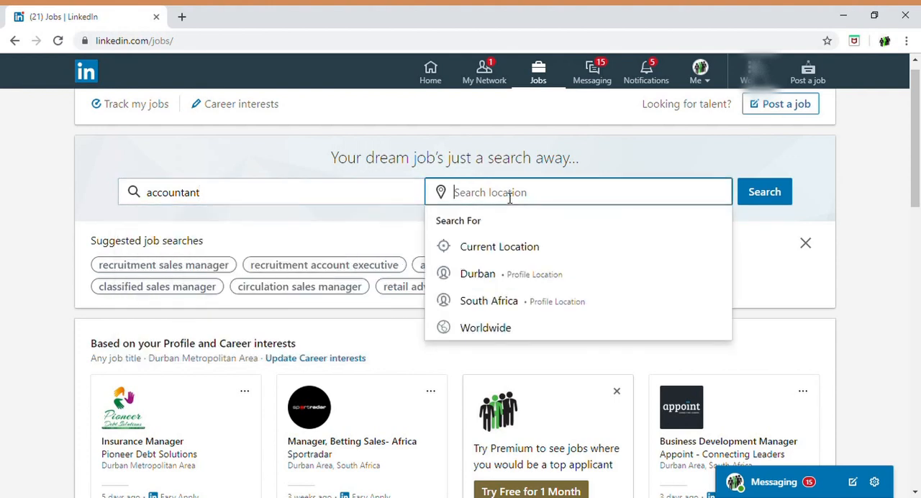
pyautogui.write('d')
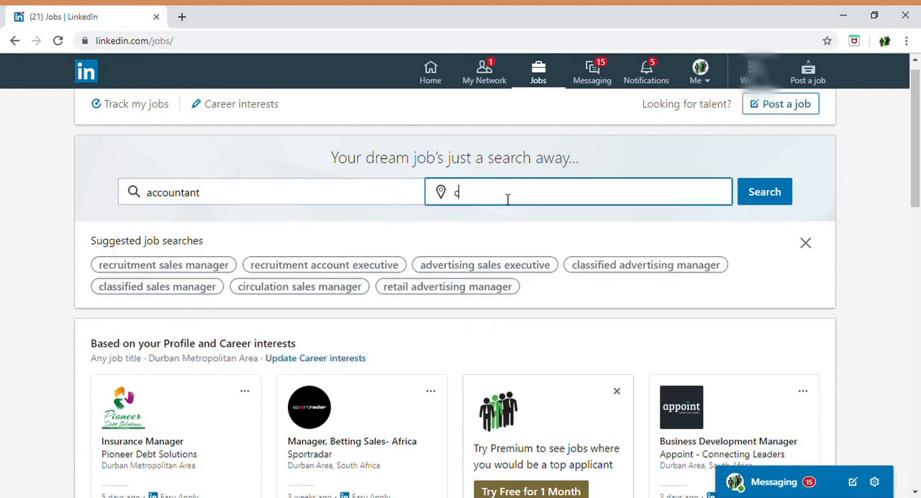
pyautogui.write('ape town')
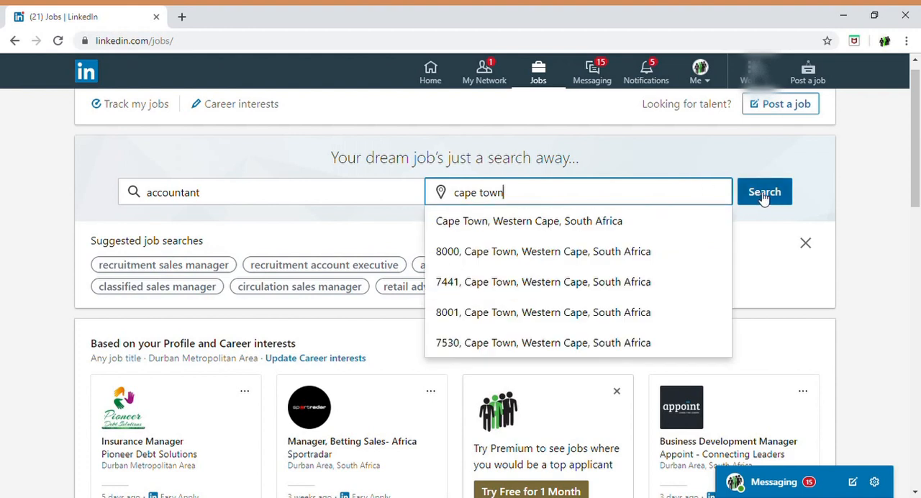
pyautogui.click(763, 192)
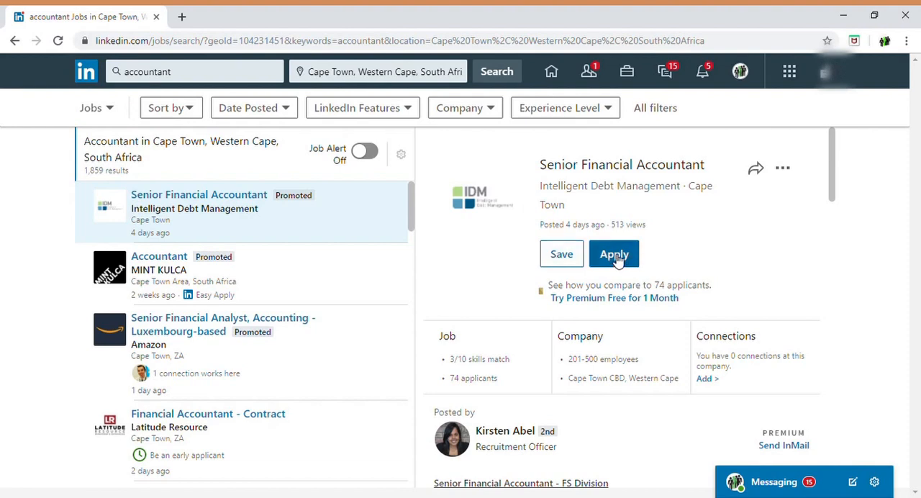
pyautogui.moveTo(625, 258)
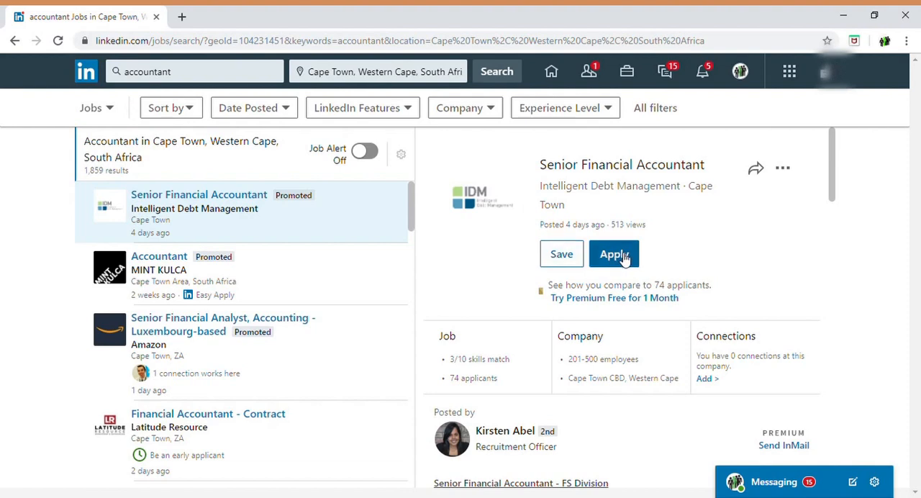
# - Apply for the Senior Financial Accountant role, opening the employer's site
pyautogui.click(614, 253)
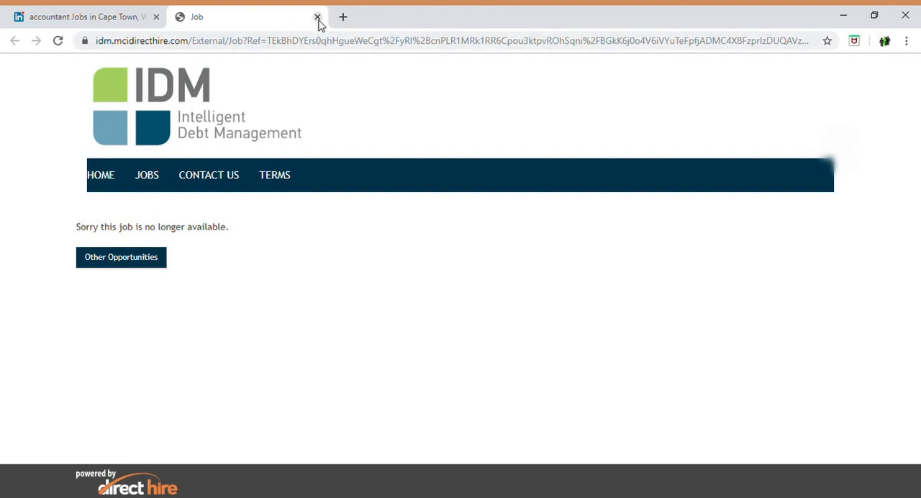
# - Close the expired employer page and browse the accountant listings in Cape Town
pyautogui.click(316, 16)
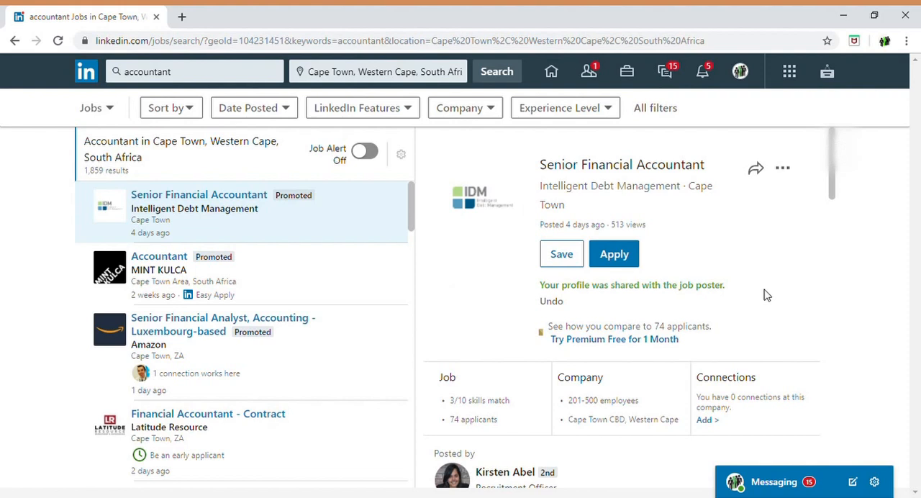
pyautogui.moveTo(539, 449)
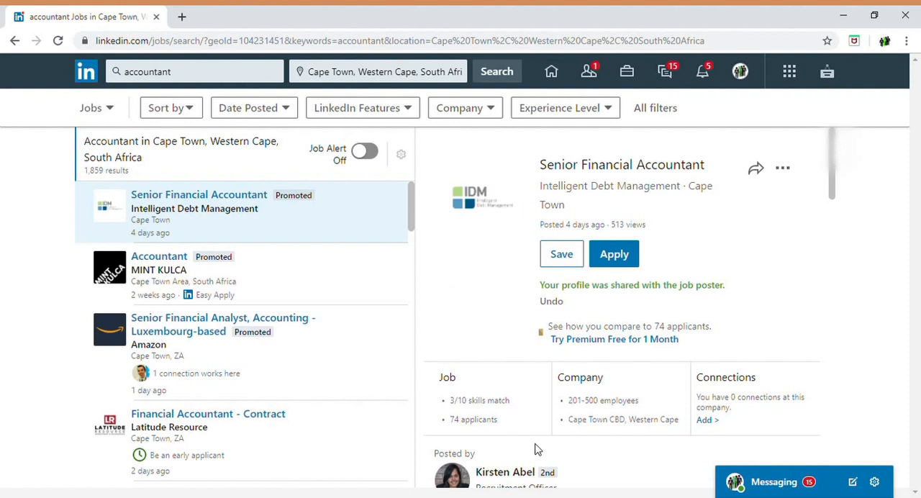
pyautogui.moveTo(420, 216)
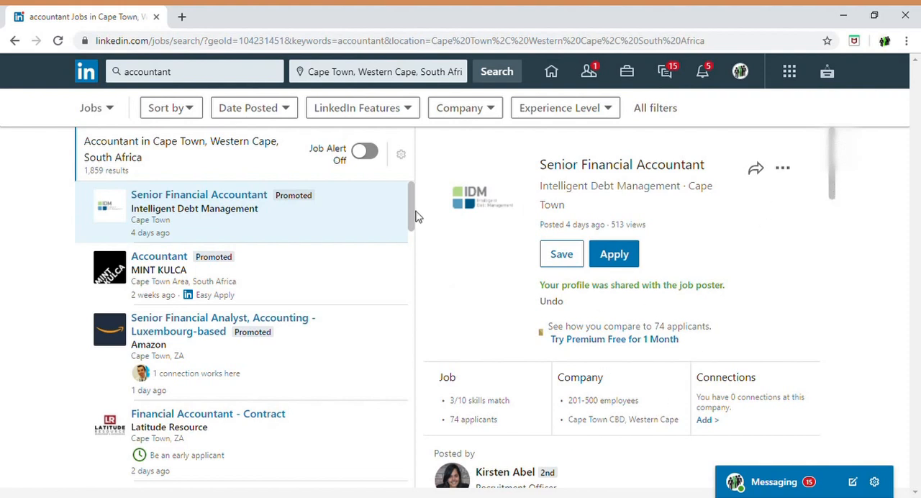
pyautogui.scroll(-3)
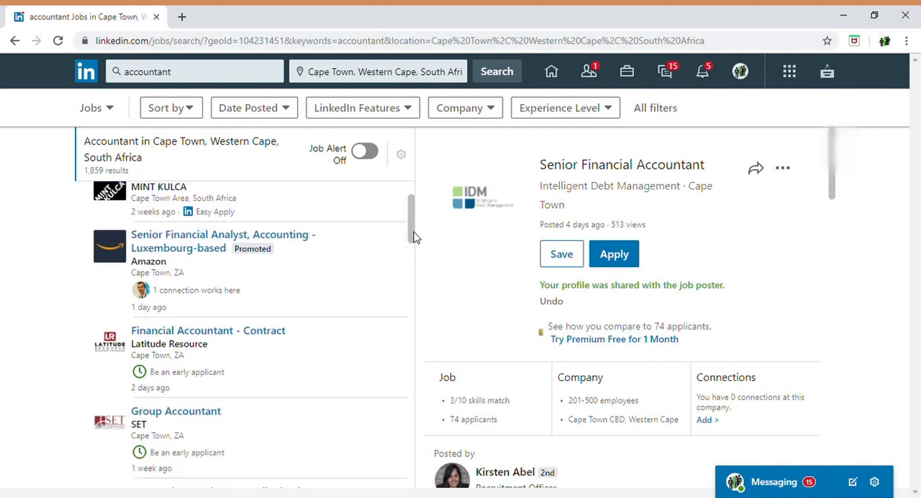
pyautogui.scroll(-3)
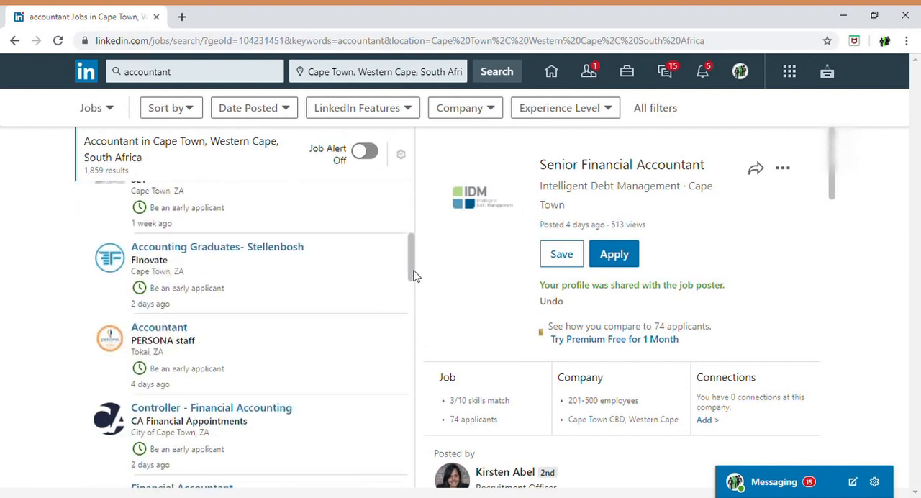
pyautogui.scroll(-3)
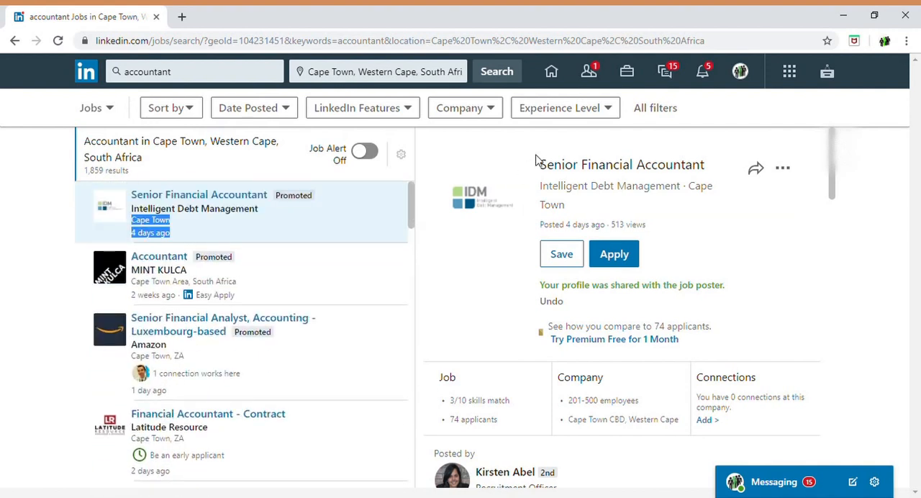
pyautogui.moveTo(826, 161)
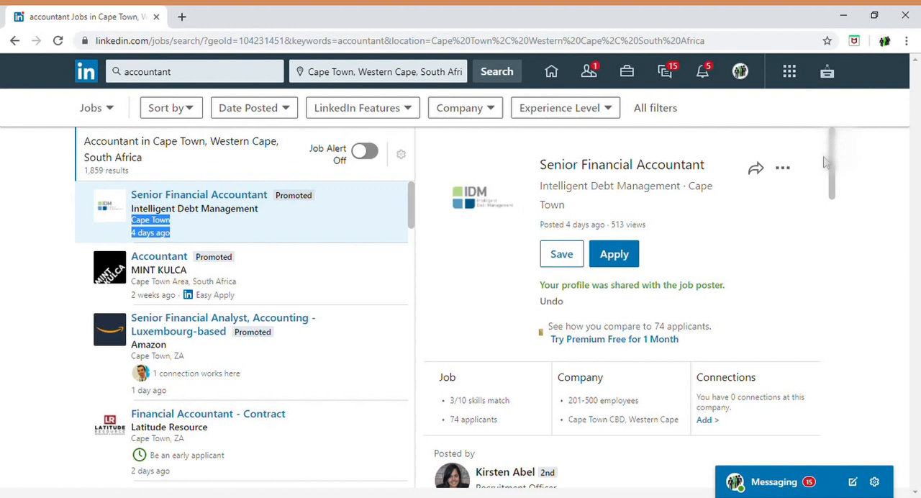
pyautogui.moveTo(655, 60)
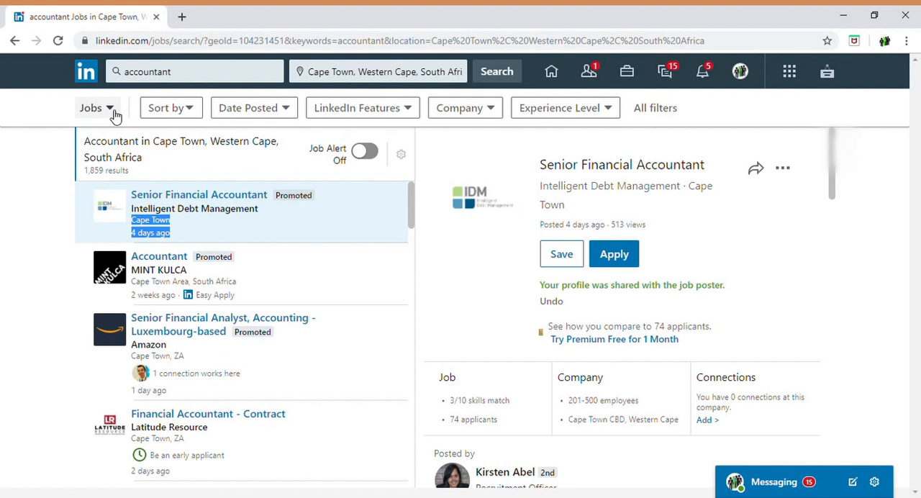
# - Clear the 'accountant' keyword from the job search field
pyautogui.click(195, 72)
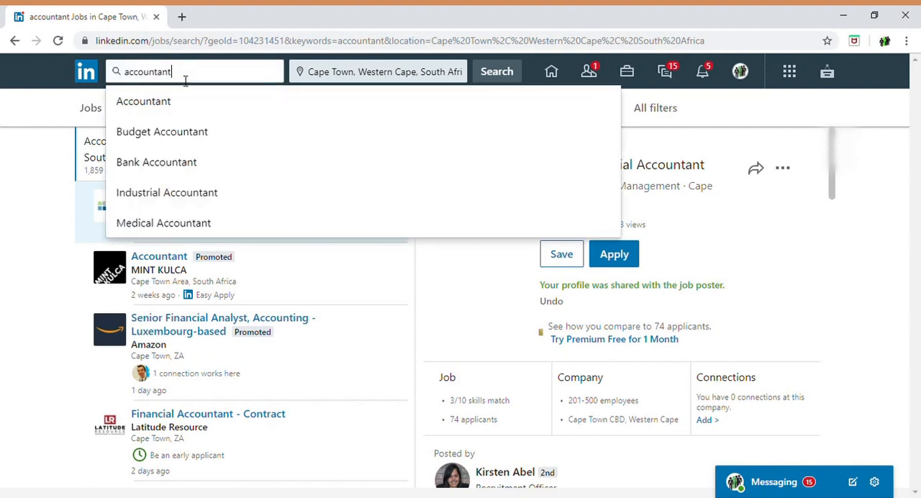
pyautogui.write('acc')
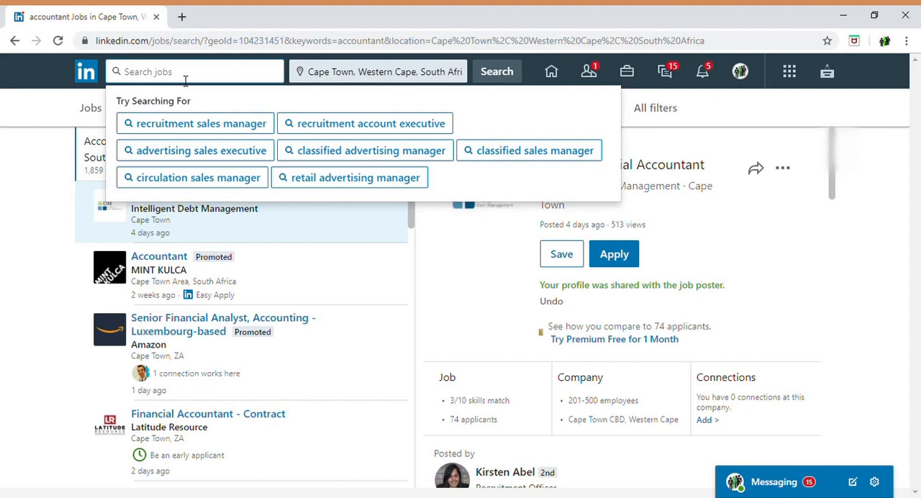
pyautogui.moveTo(94, 78)
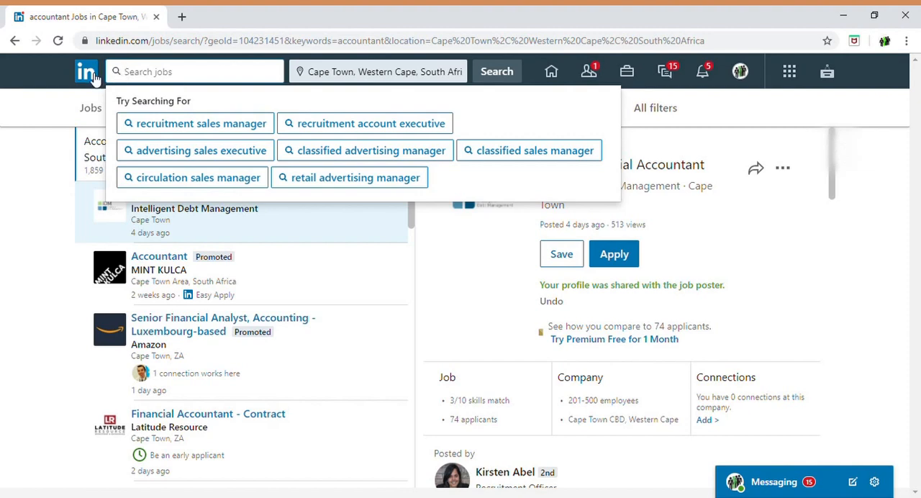
# - Return to the home feed and enter 'financial recruiter' in the main search
pyautogui.click(86, 72)
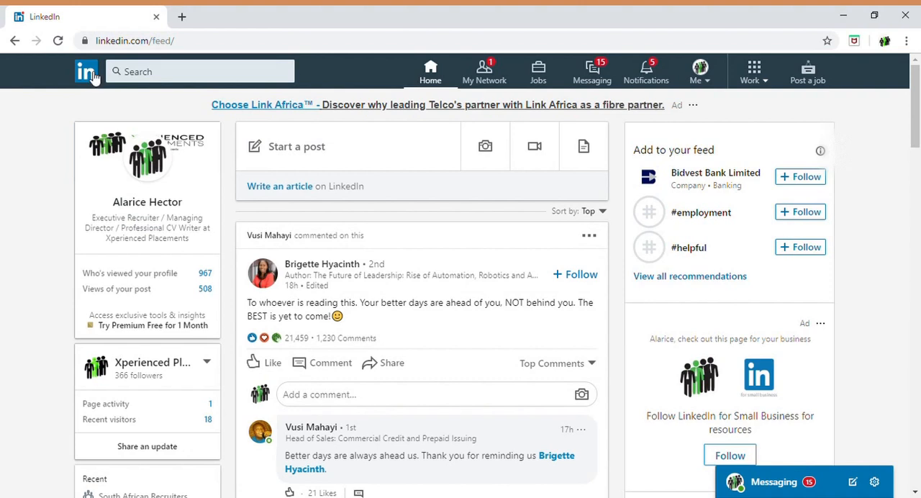
pyautogui.moveTo(108, 161)
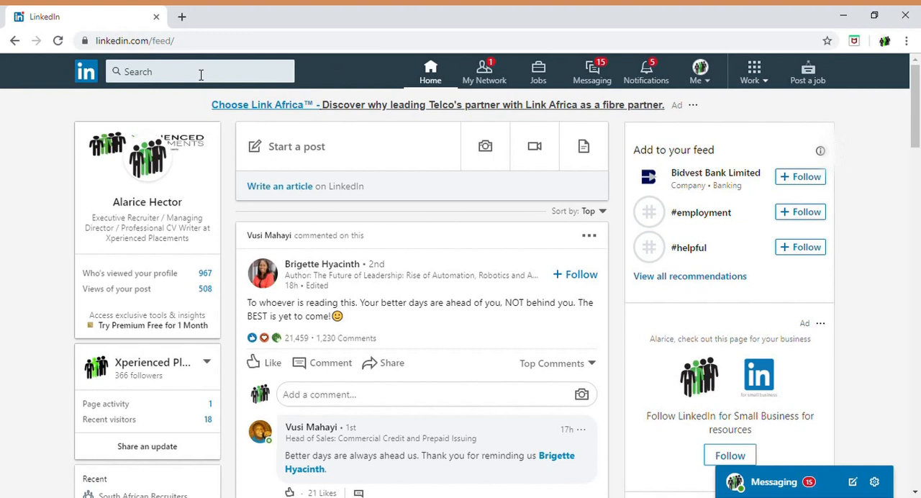
pyautogui.click(200, 72)
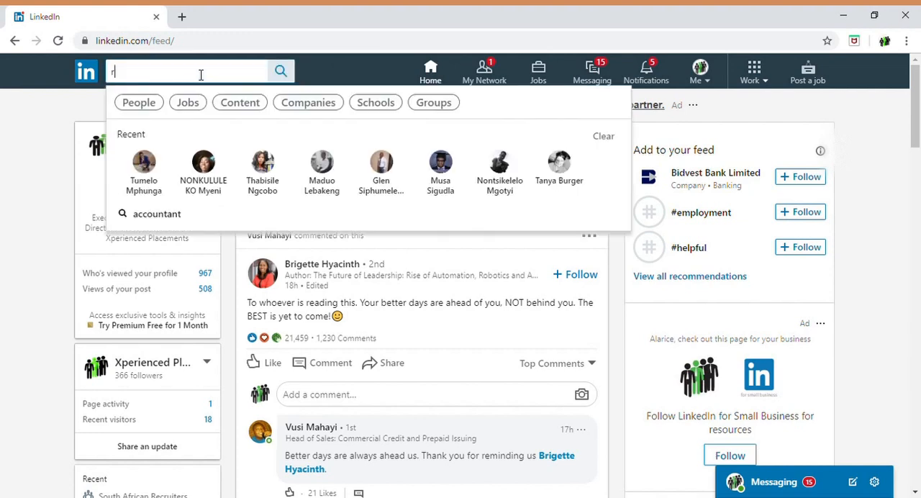
pyautogui.write('recruiter')
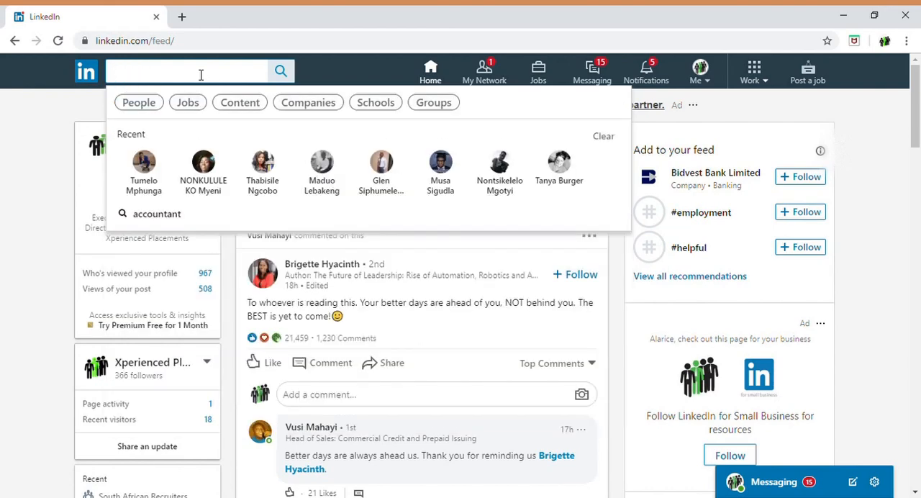
pyautogui.write('accountin')
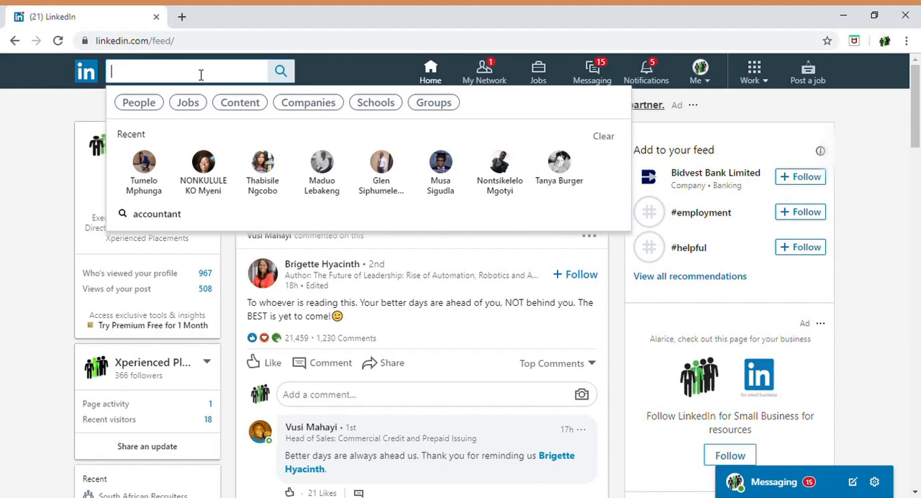
pyautogui.write('financial recruiter')
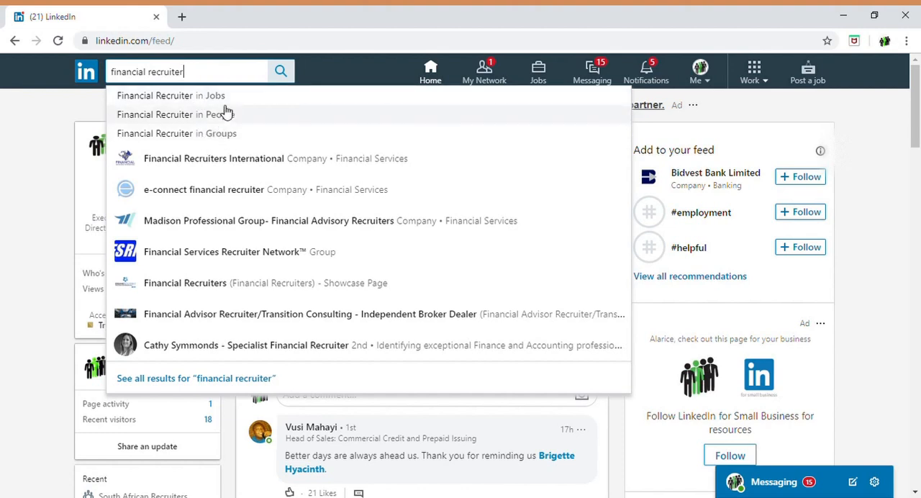
pyautogui.moveTo(181, 101)
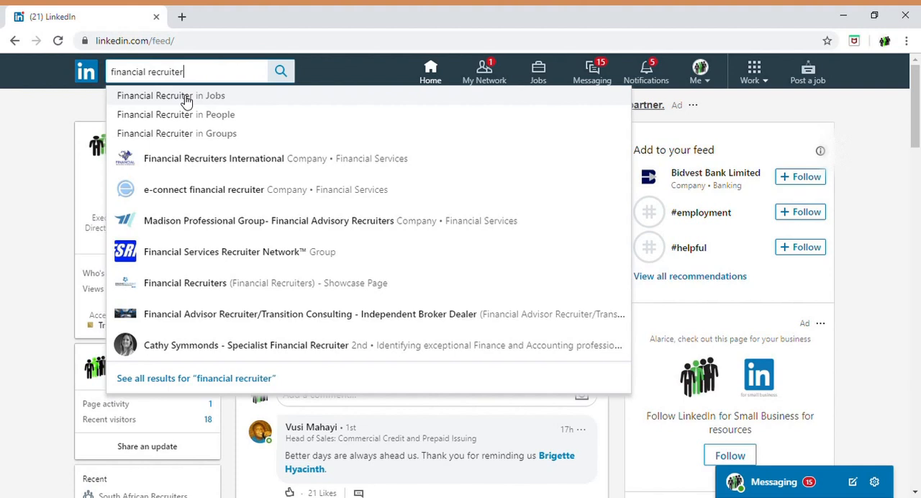
# - Show job results for Financial Recruiter in Cape Town and review the listings
pyautogui.click(170, 95)
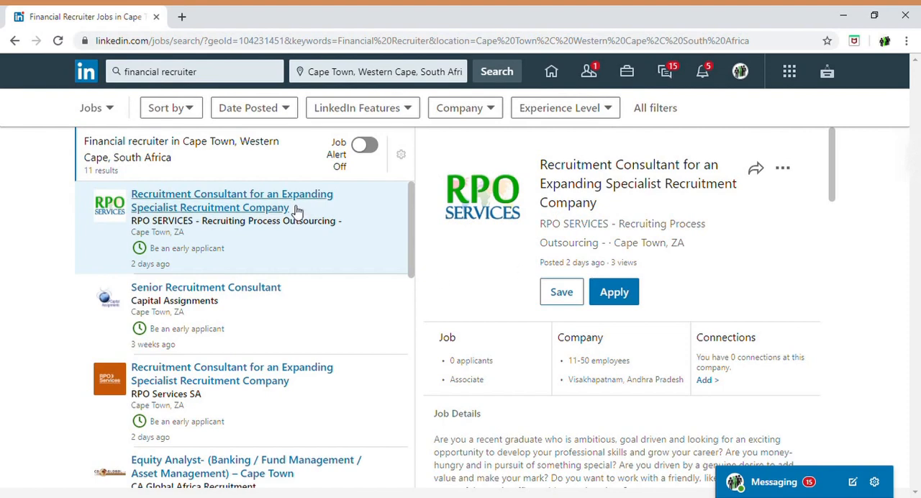
pyautogui.scroll(-3)
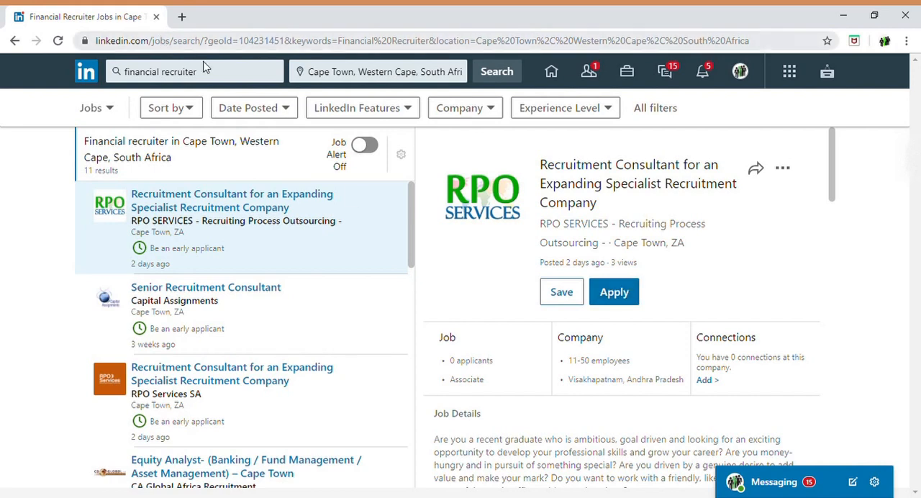
pyautogui.click(194, 72)
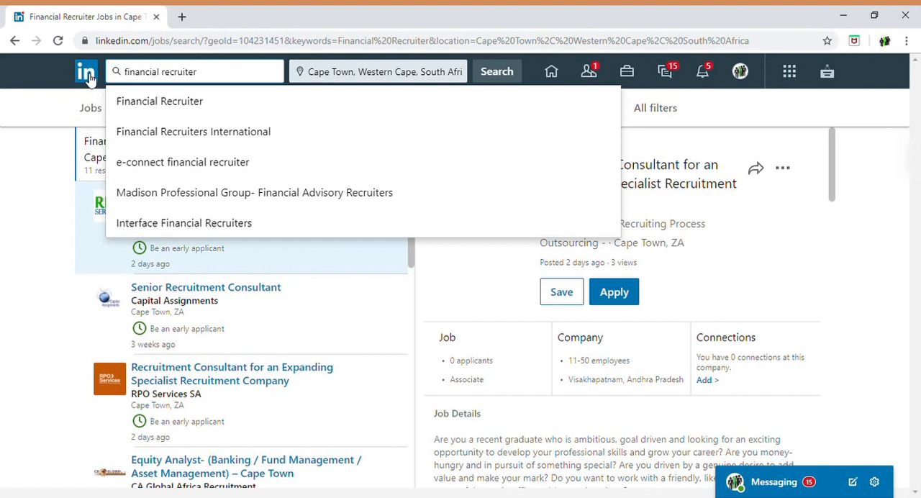
# - Search people for 'Financial Recruiter' across the network and browse the profiles
pyautogui.click(87, 70)
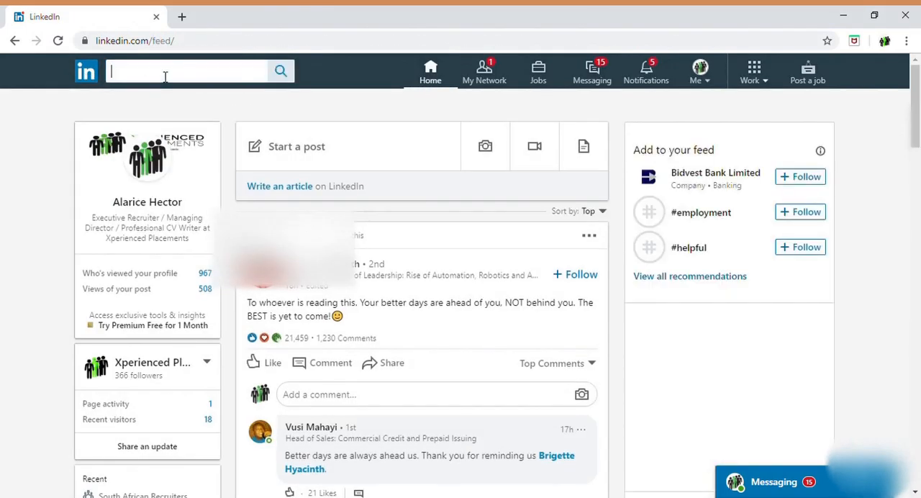
pyautogui.write('financial Recruiter')
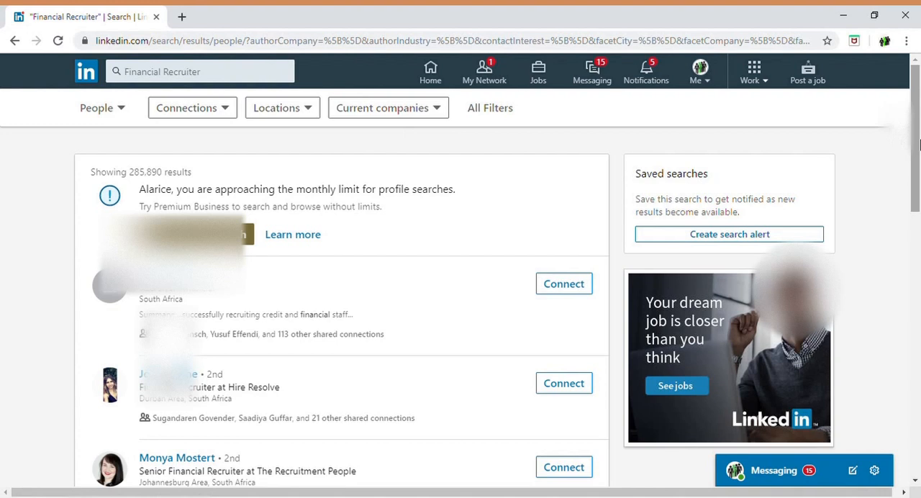
pyautogui.scroll(-3)
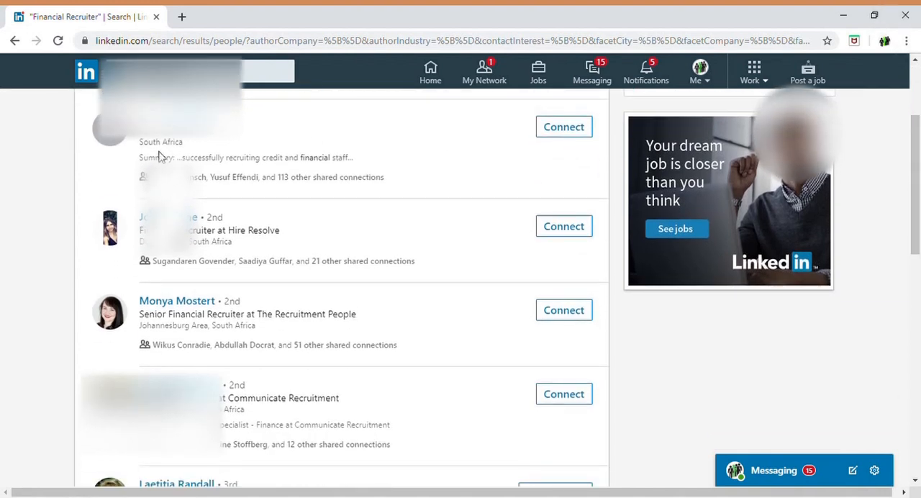
pyautogui.moveTo(285, 143)
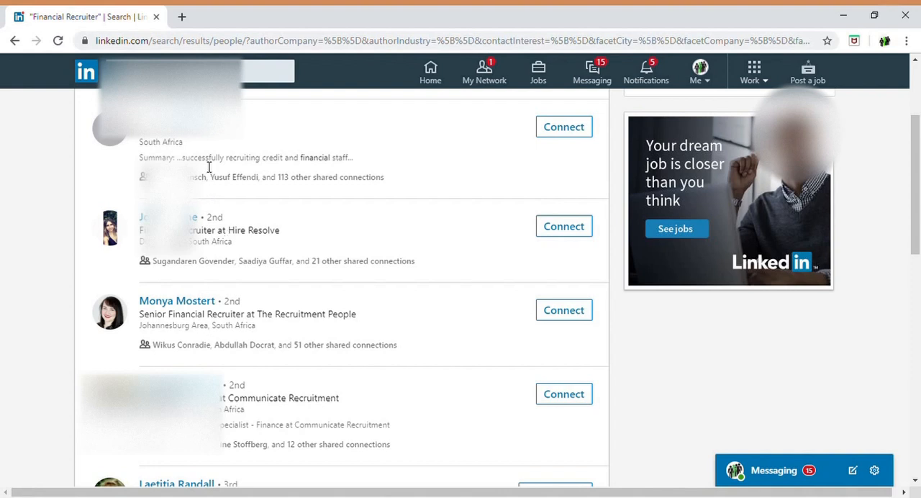
pyautogui.moveTo(675, 178)
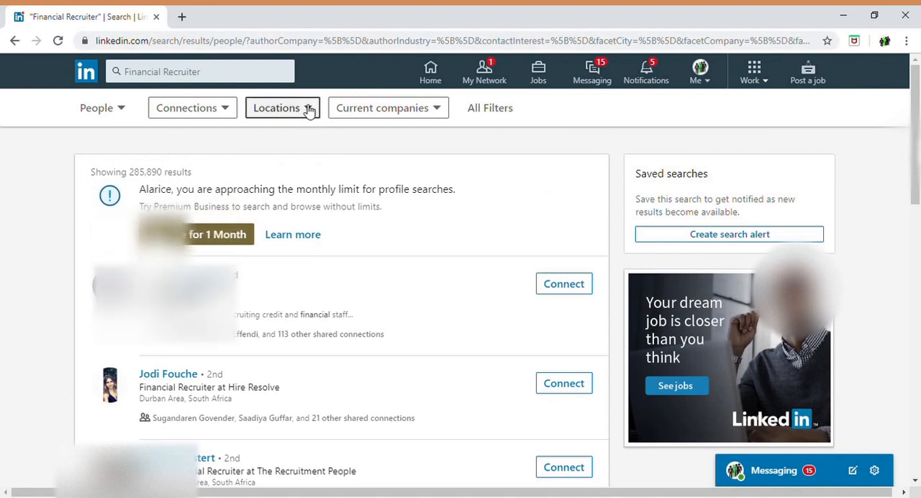
# - Filter the people results to Johannesburg Area, South Africa via the Locations filter
pyautogui.click(277, 107)
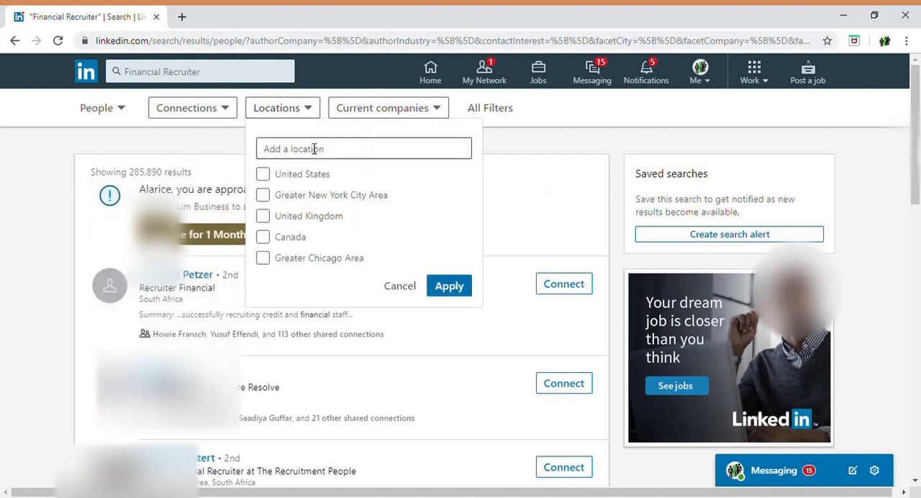
pyautogui.click(363, 148)
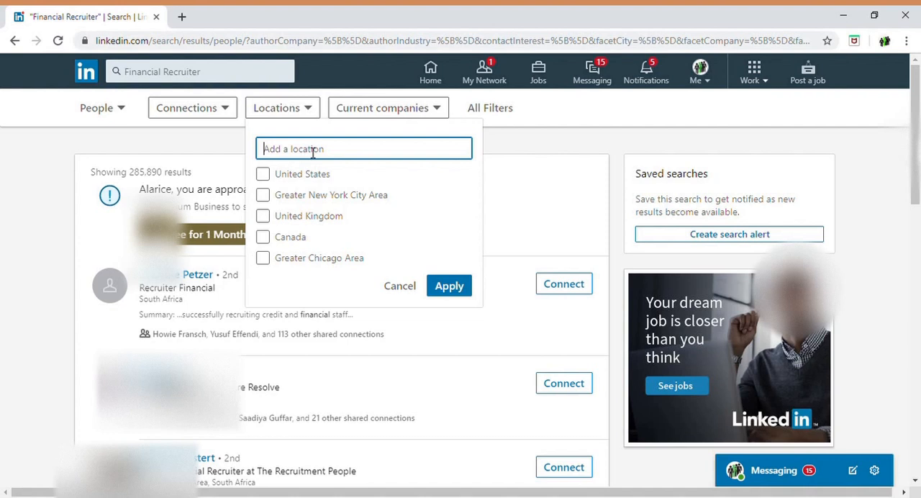
pyautogui.write('johannesbur')
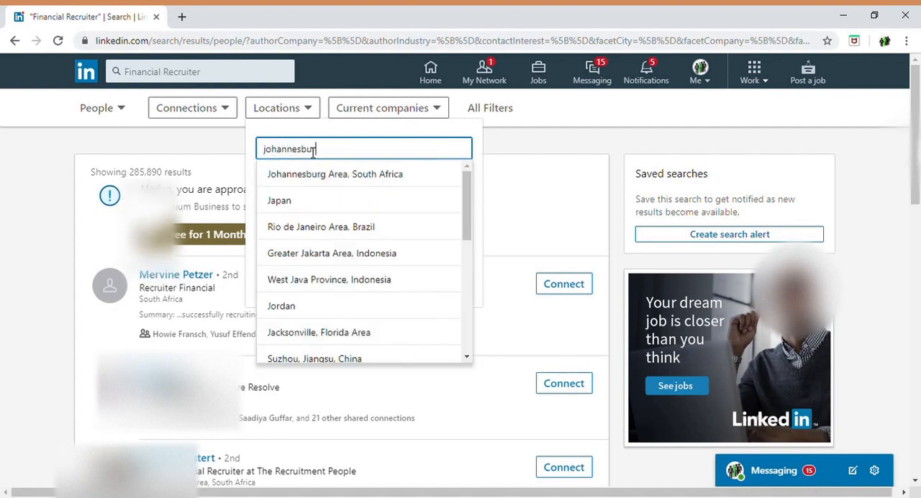
pyautogui.click(334, 173)
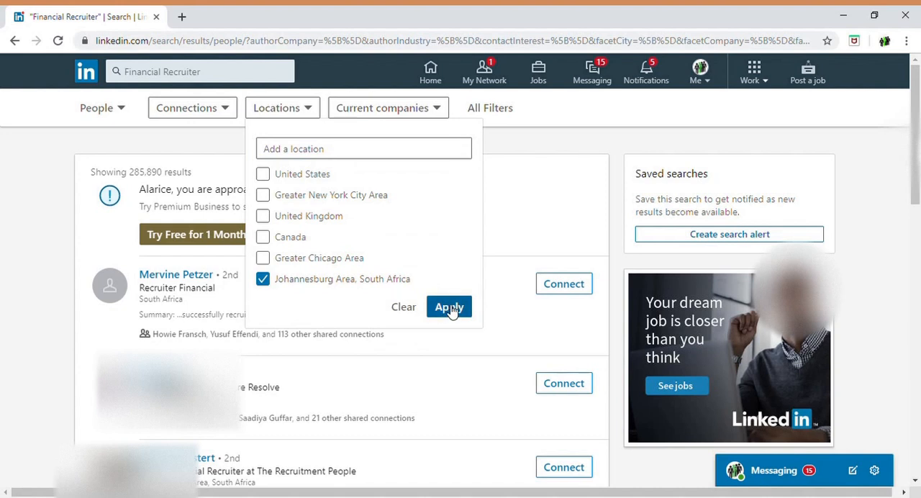
pyautogui.click(450, 307)
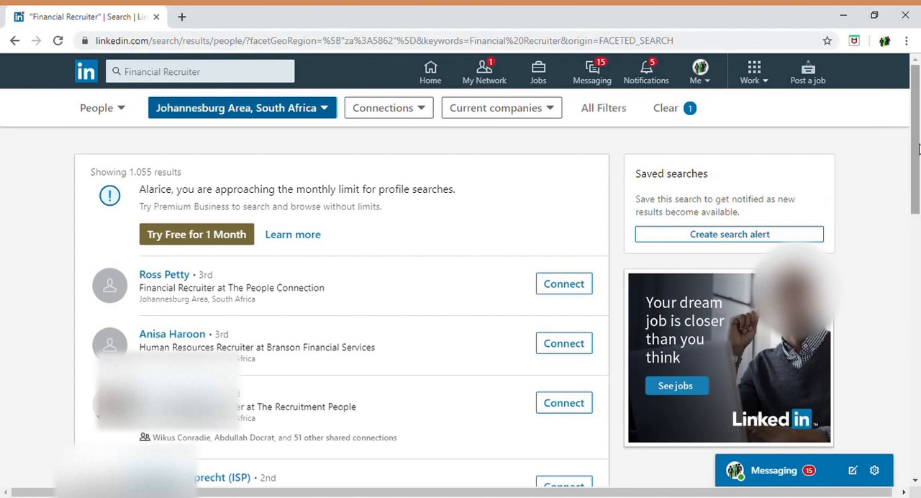
pyautogui.scroll(-3)
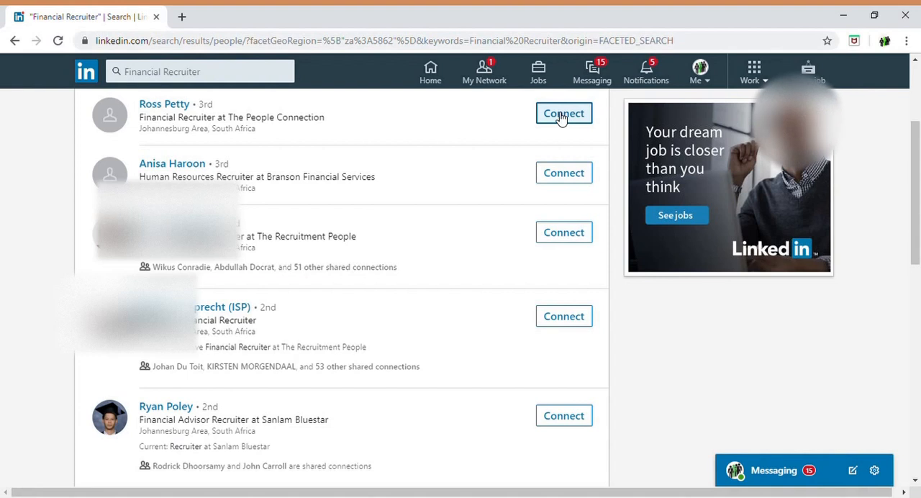
pyautogui.click(565, 113)
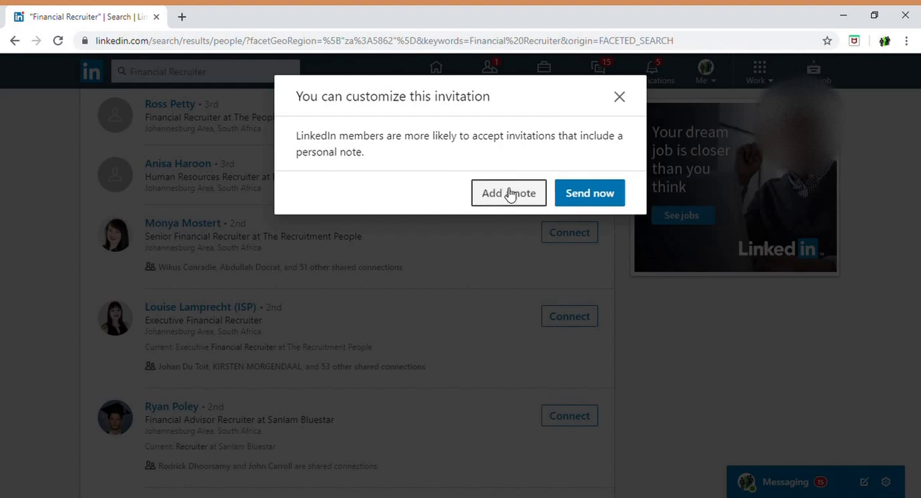
pyautogui.click(510, 193)
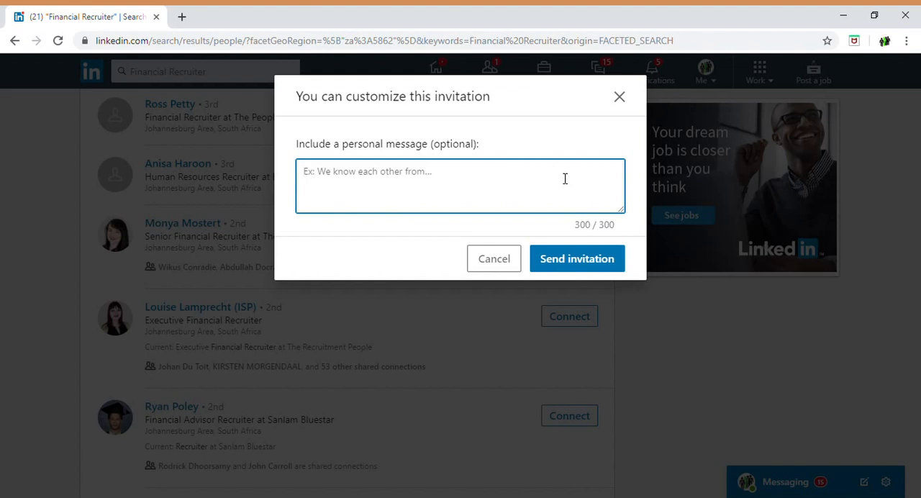
pyautogui.moveTo(494, 259)
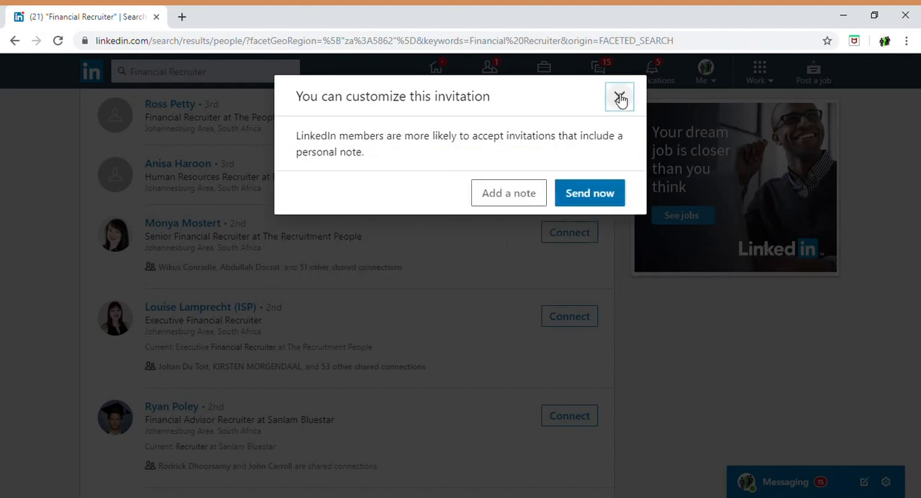
pyautogui.click(619, 96)
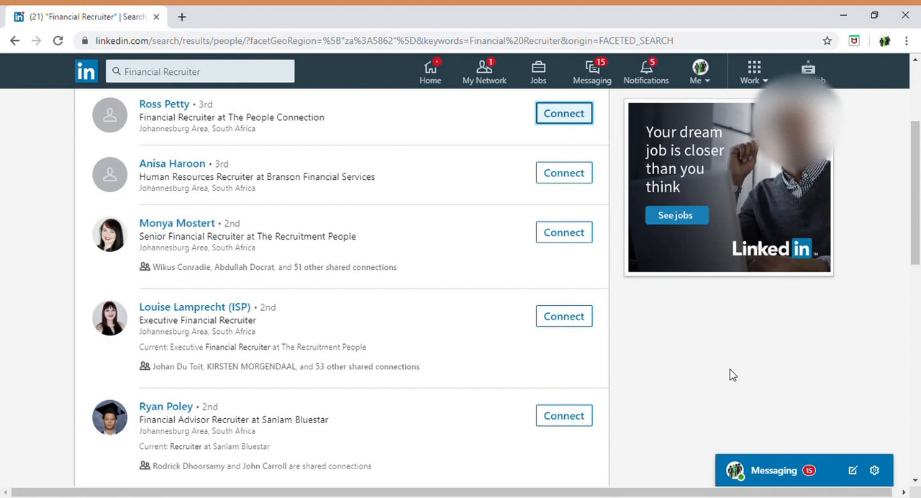
pyautogui.moveTo(560, 164)
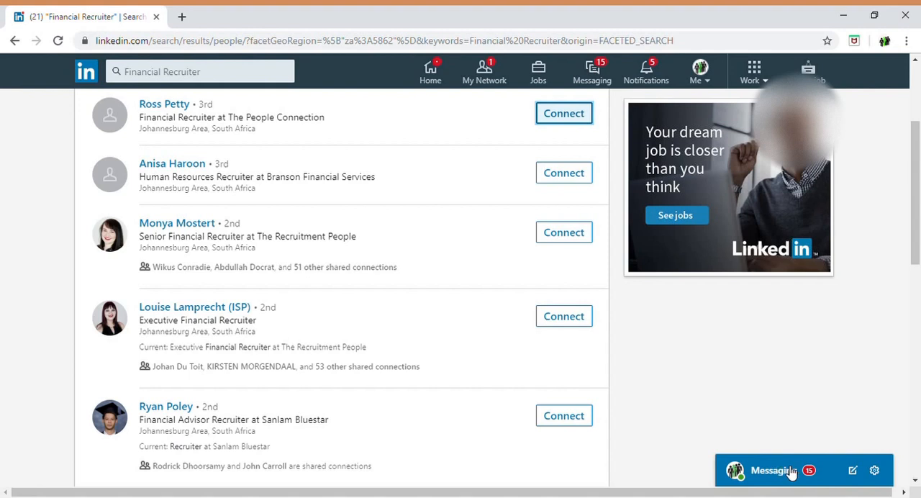
pyautogui.click(774, 469)
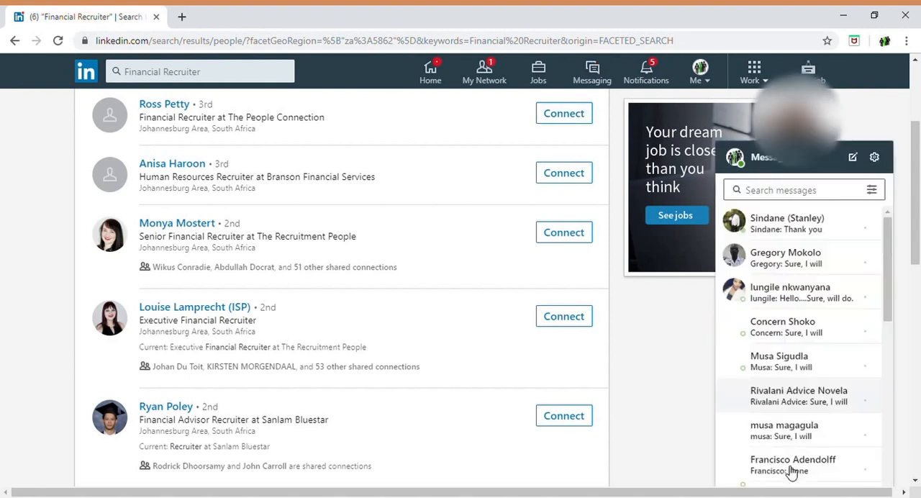
pyautogui.scroll(-3)
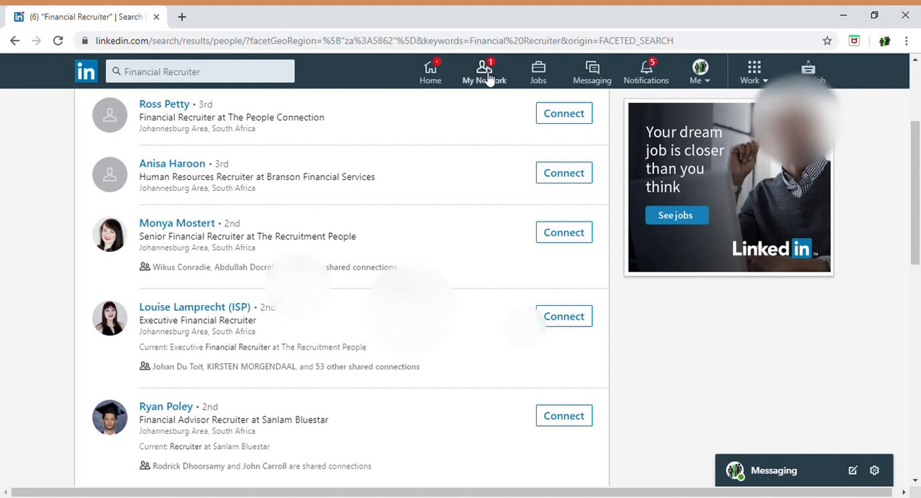
# - View the full connections list (8,805, recently added) from My Network
pyautogui.click(484, 72)
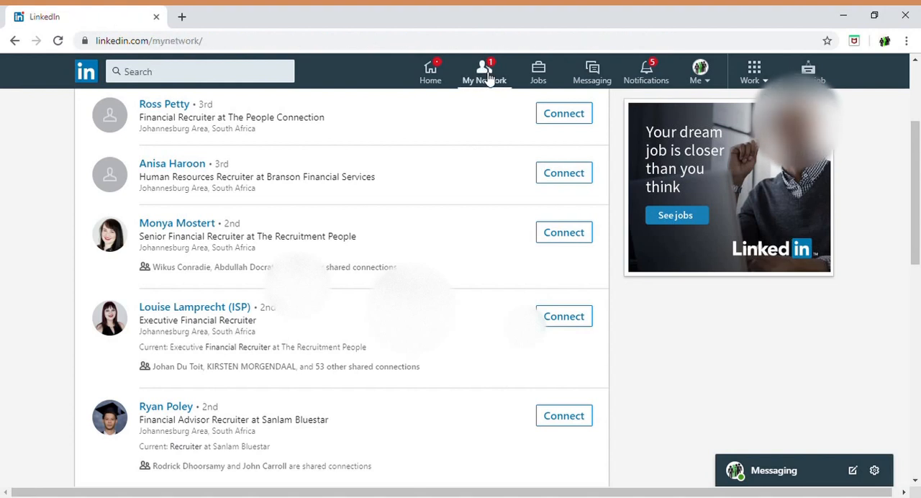
pyautogui.click(484, 72)
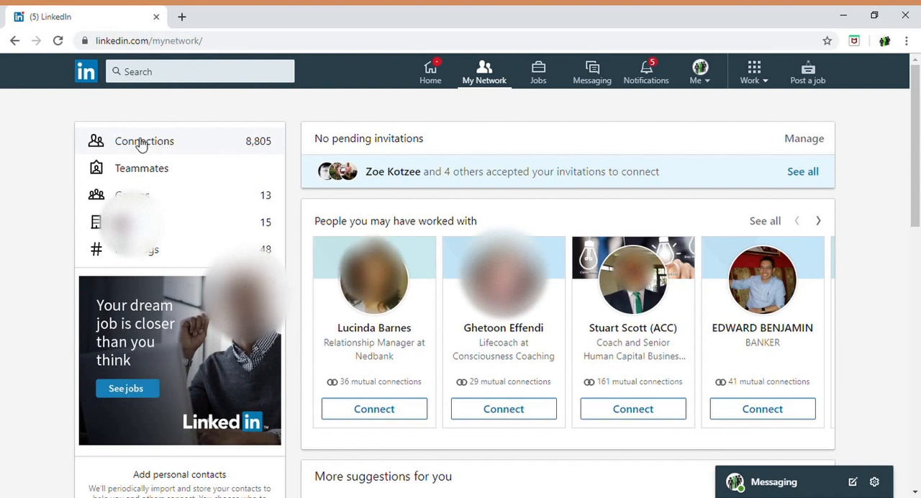
pyautogui.click(144, 141)
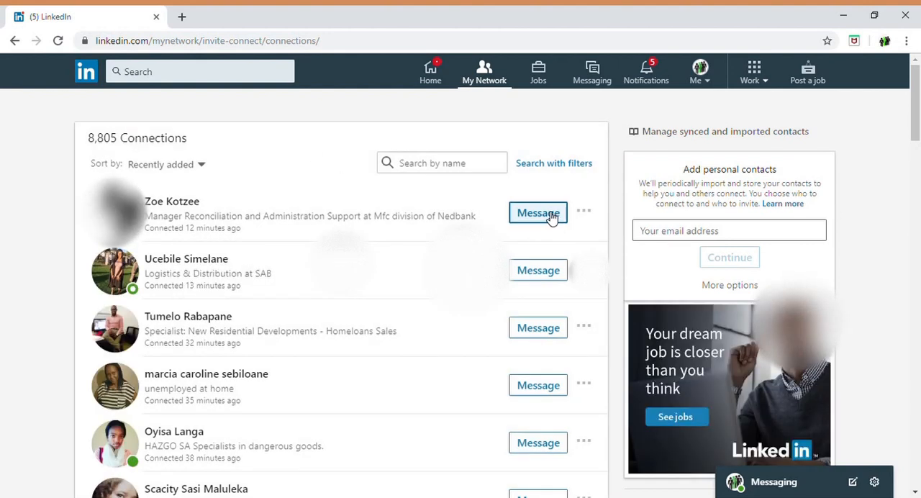
pyautogui.moveTo(539, 386)
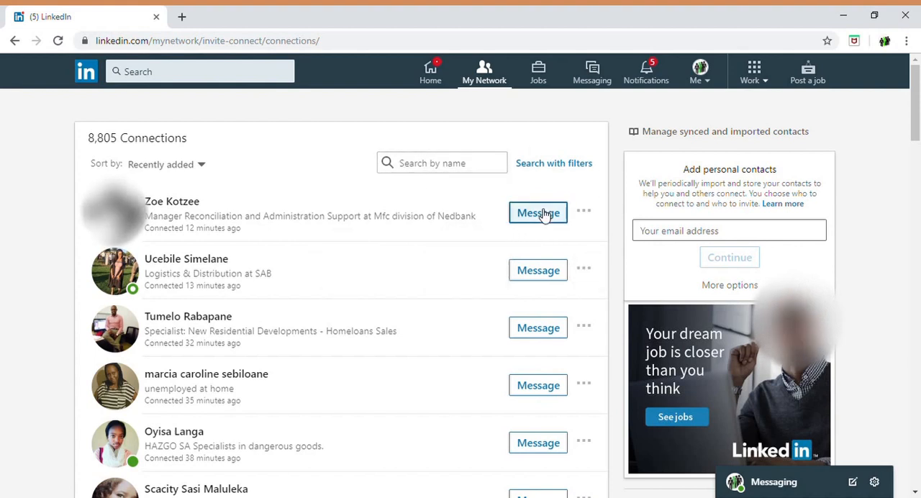
pyautogui.moveTo(343, 164)
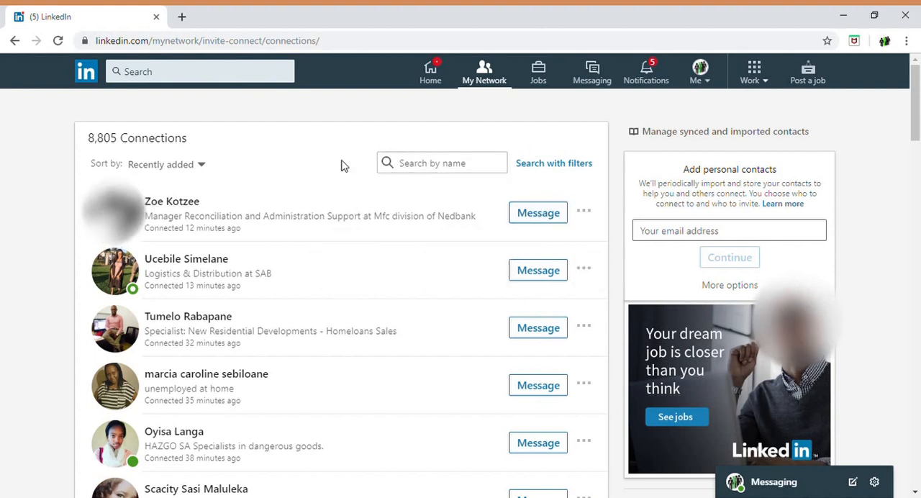
pyautogui.moveTo(158, 334)
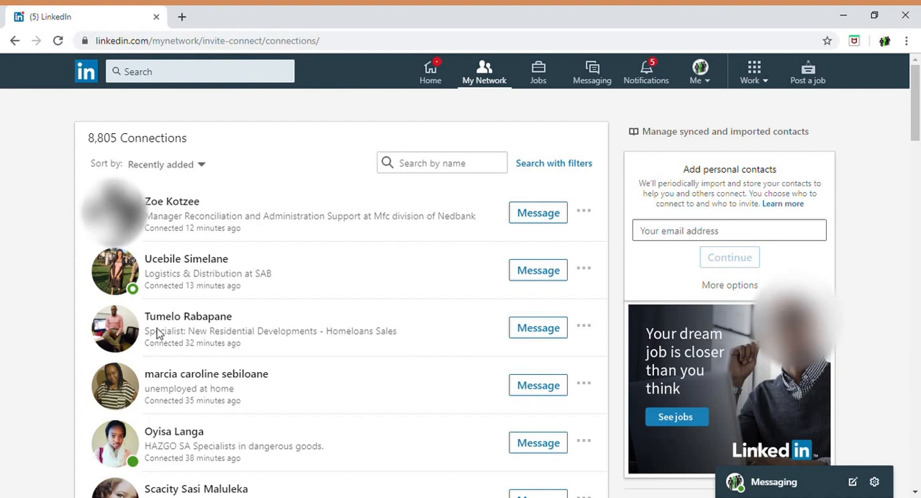
pyautogui.moveTo(539, 213)
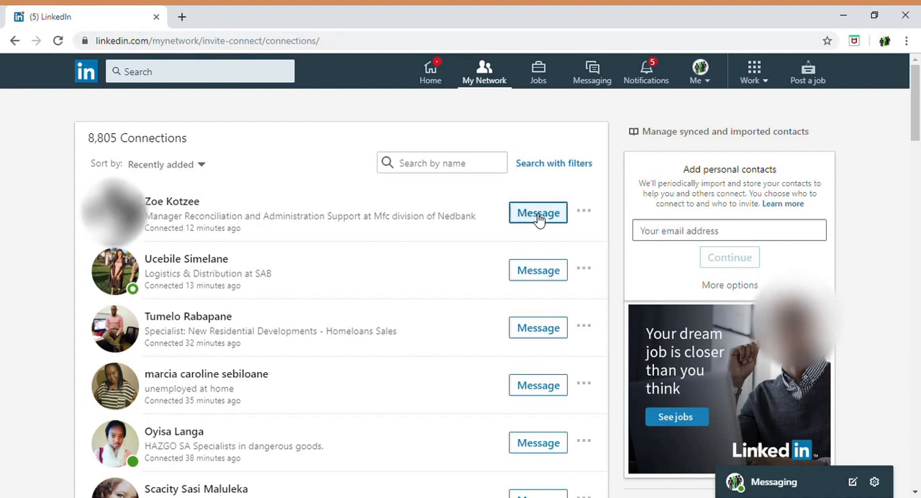
pyautogui.moveTo(445, 113)
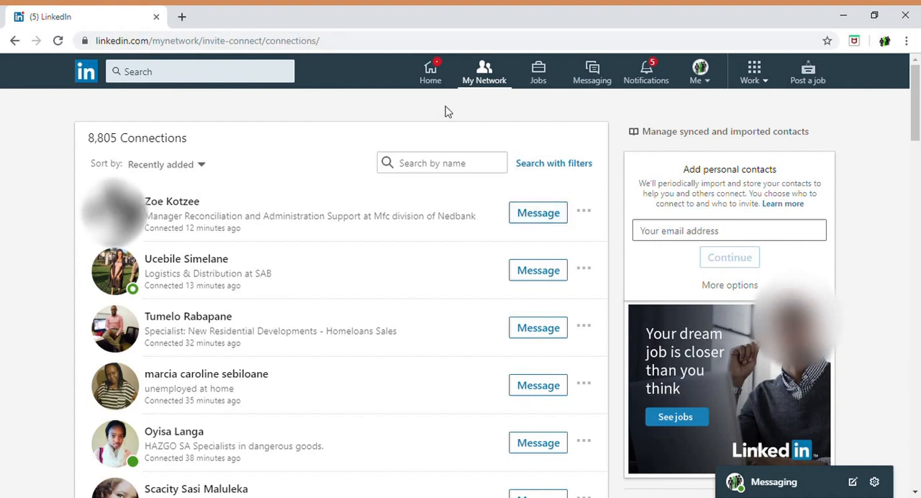
# - Return to the home news feed via the top navigation
pyautogui.click(430, 72)
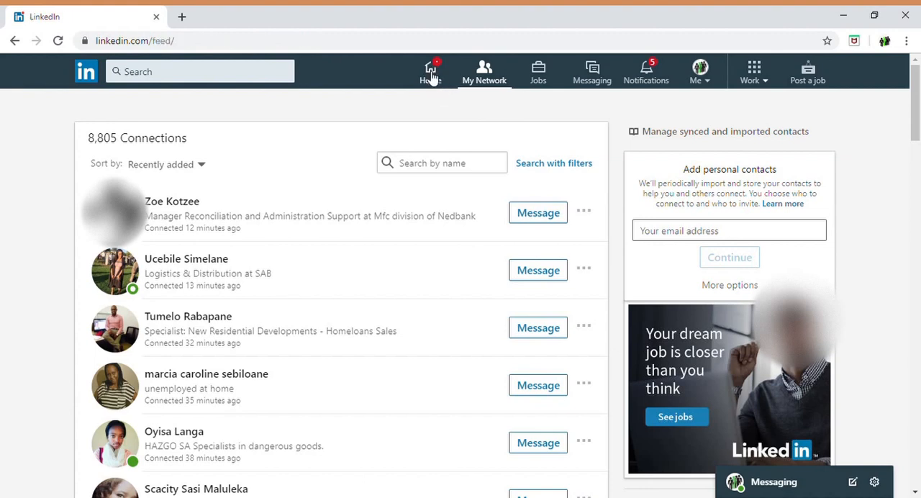
pyautogui.click(429, 72)
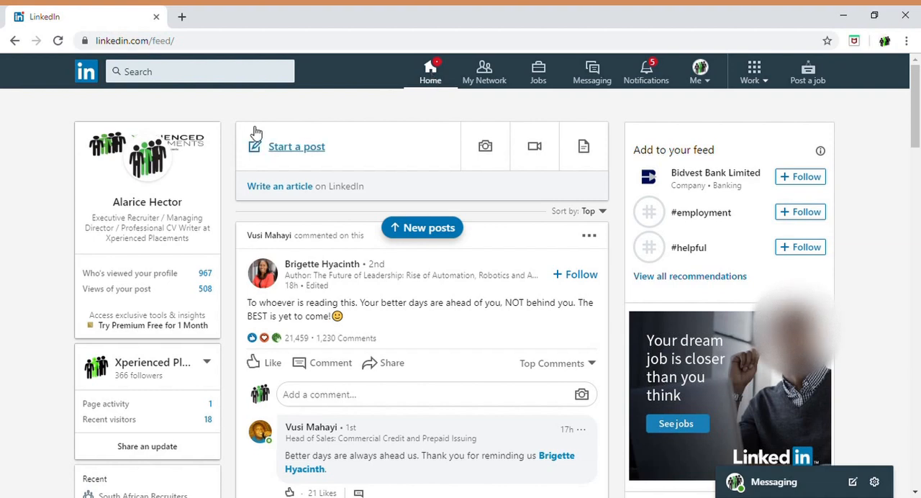
pyautogui.moveTo(453, 132)
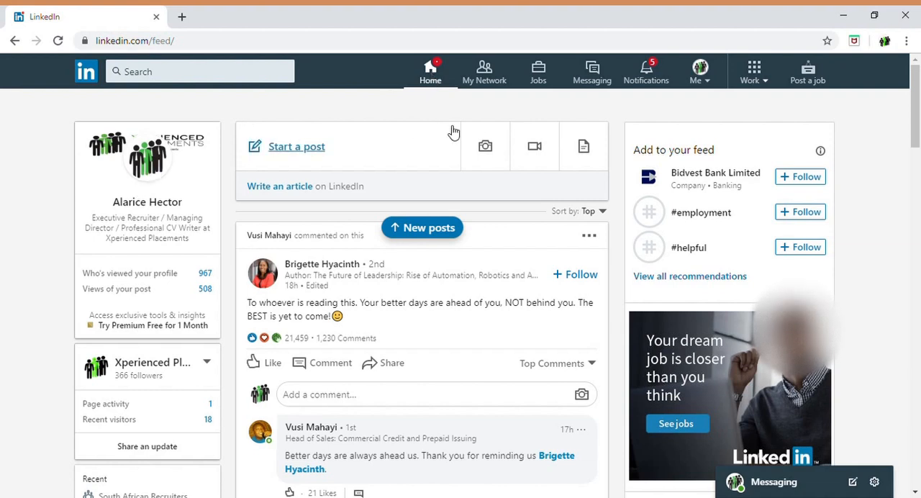
pyautogui.moveTo(453, 132)
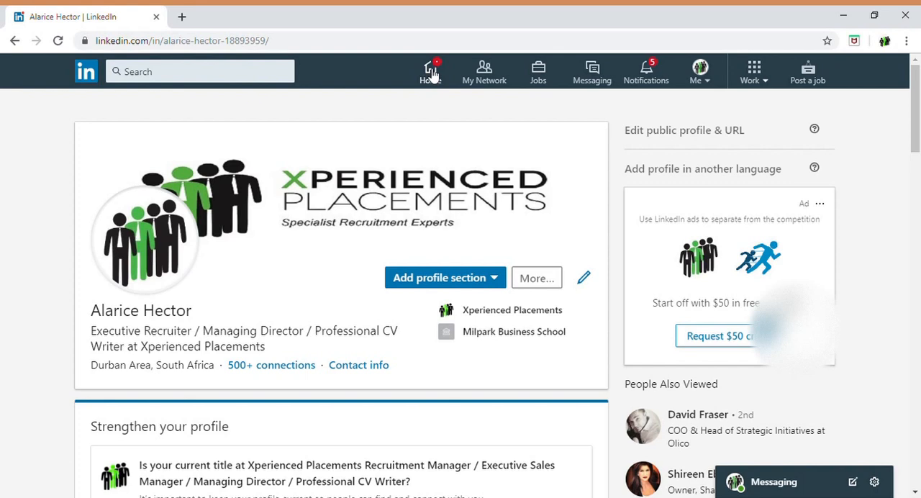
# - Go back to the home feed from the profile page
pyautogui.click(429, 72)
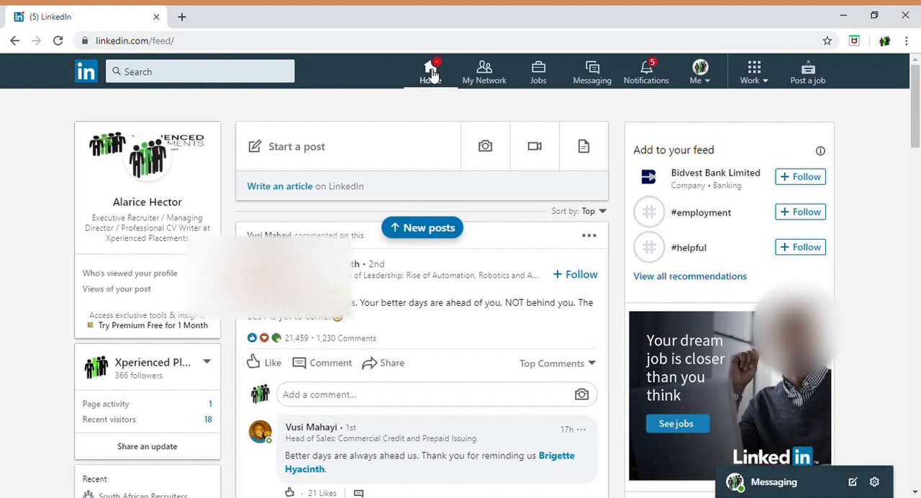
pyautogui.moveTo(566, 45)
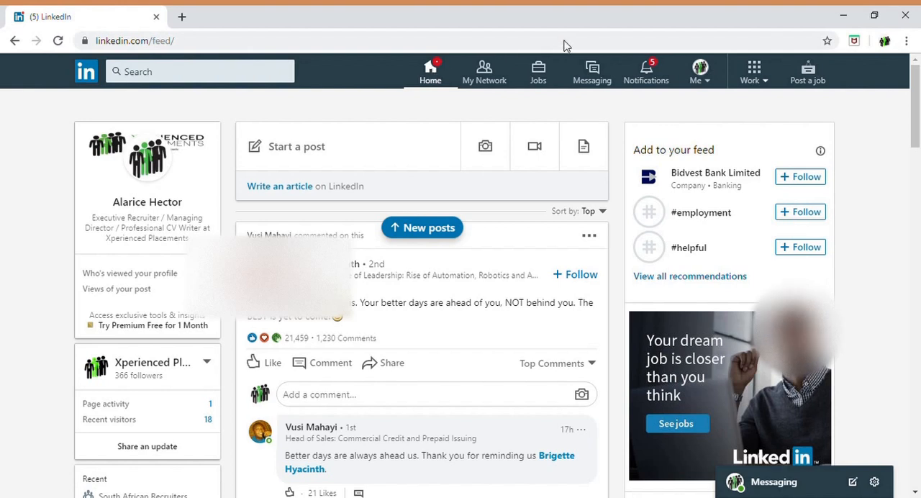